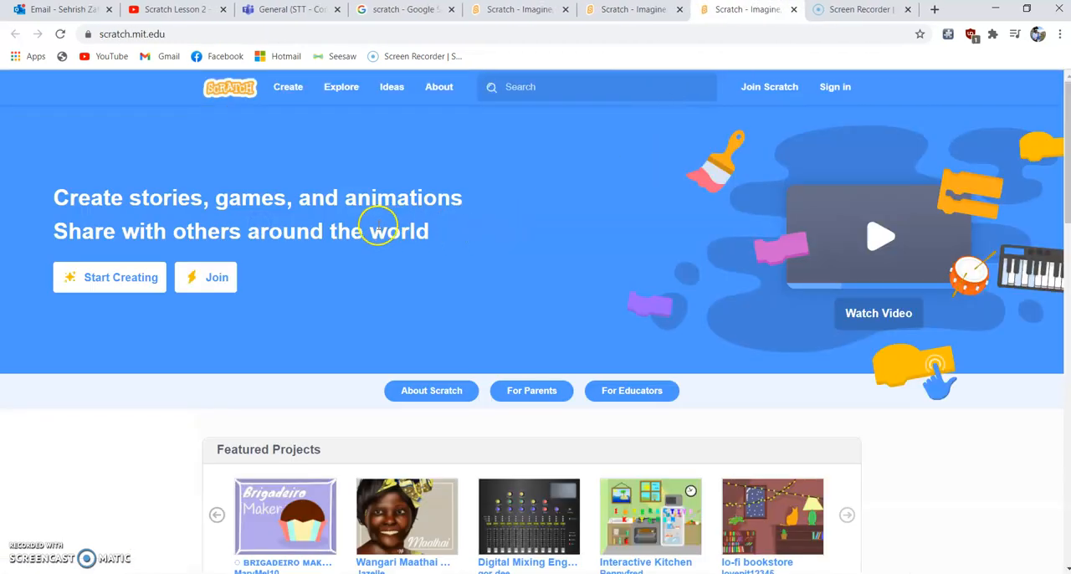
mouse_move(288, 85)
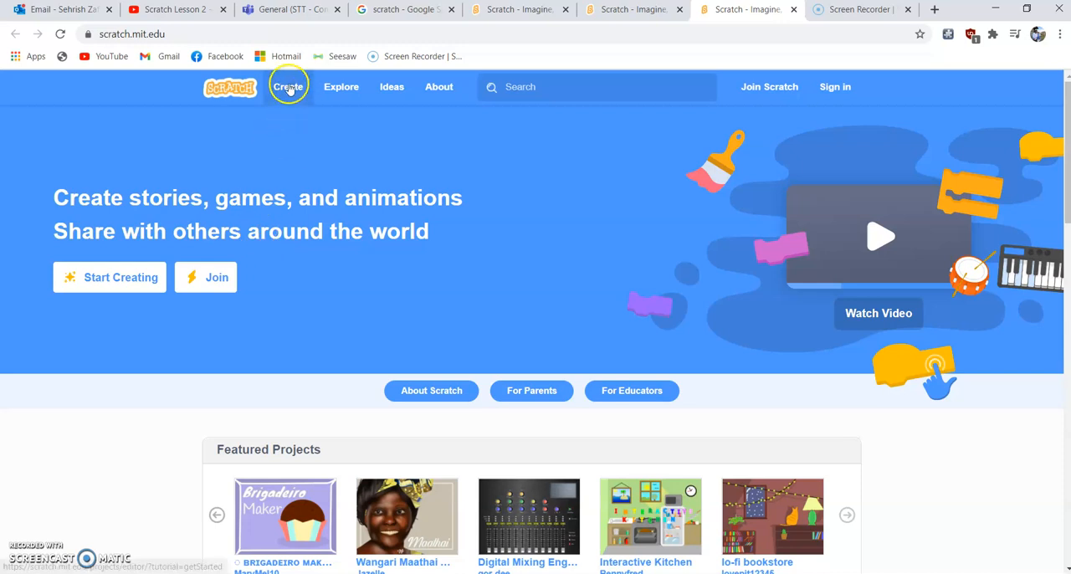
mouse_move(120, 277)
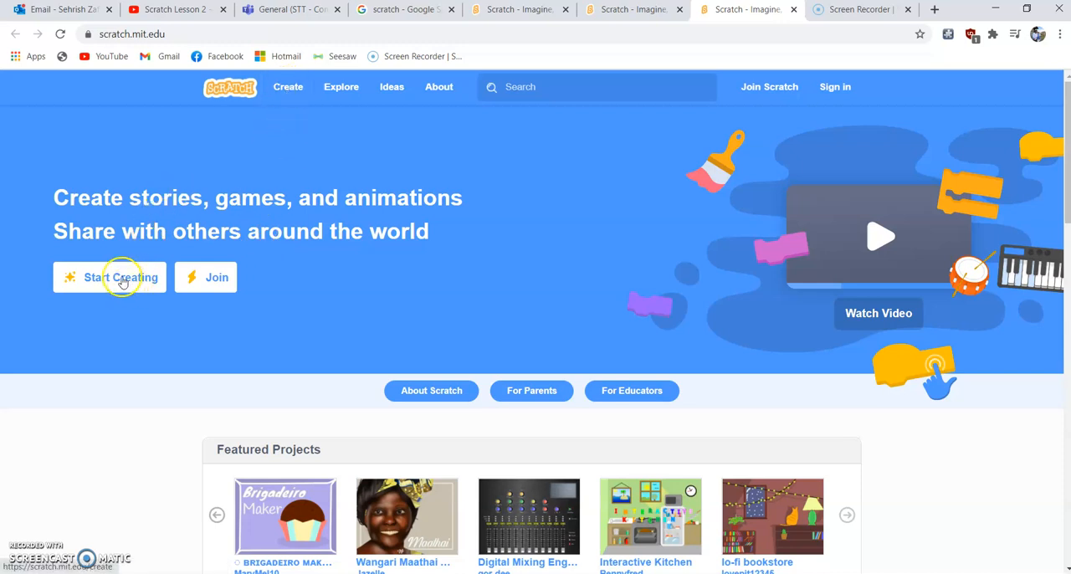
Step: Start creating a new project from the Scratch home page
left_click(121, 278)
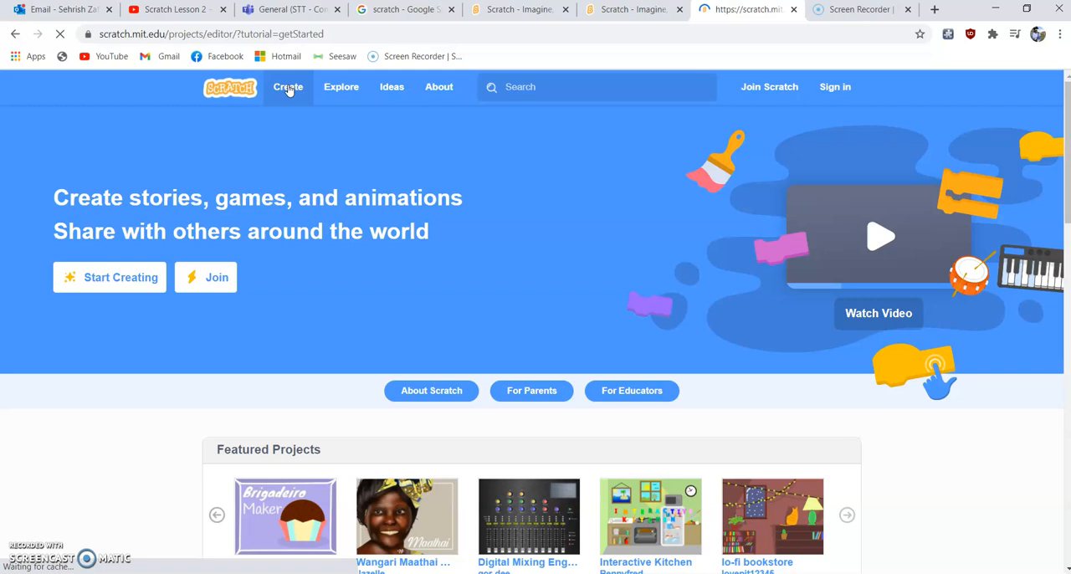
Step: Dismiss the getting-started tutorial, glance at the finished pencil project tab, and return to the blank project
left_click(288, 86)
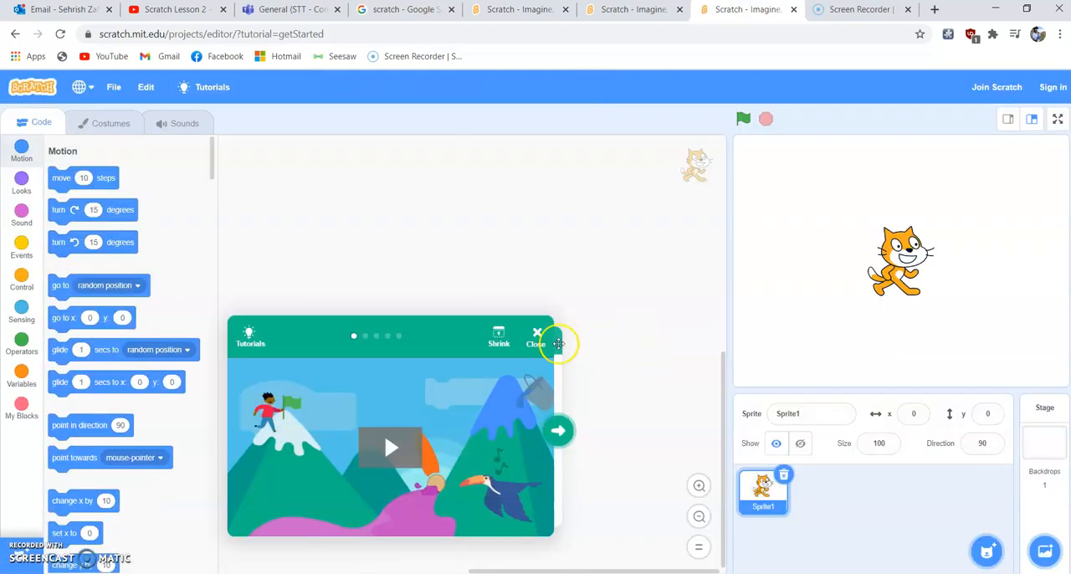
left_click(536, 337)
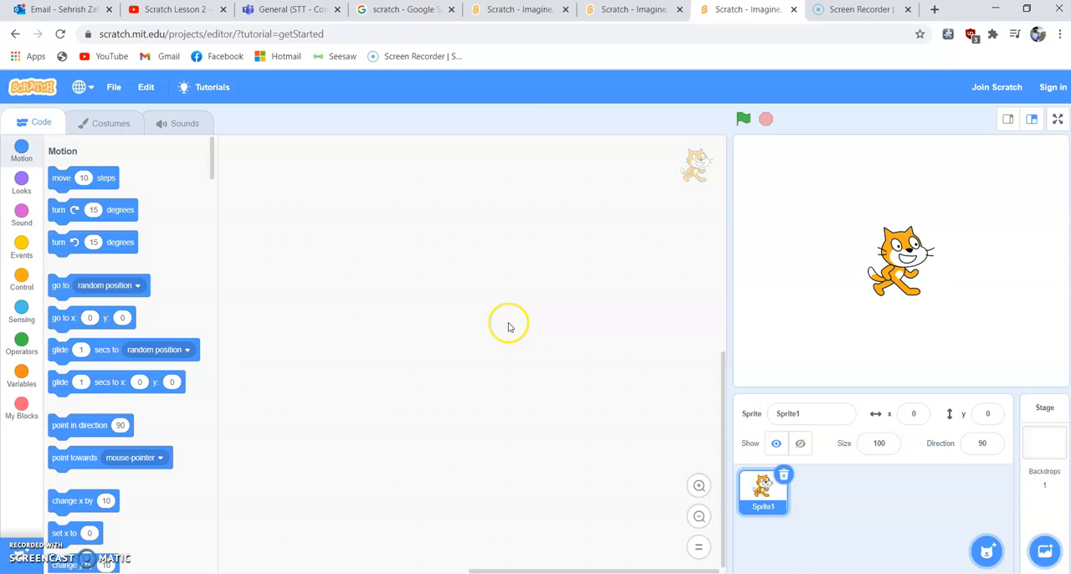
mouse_move(519, 10)
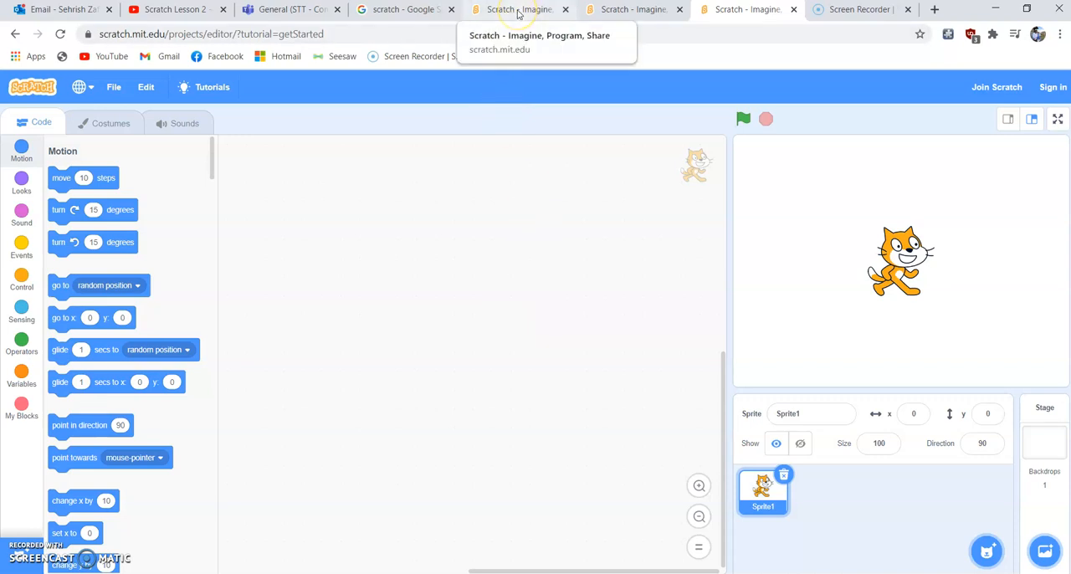
mouse_move(517, 10)
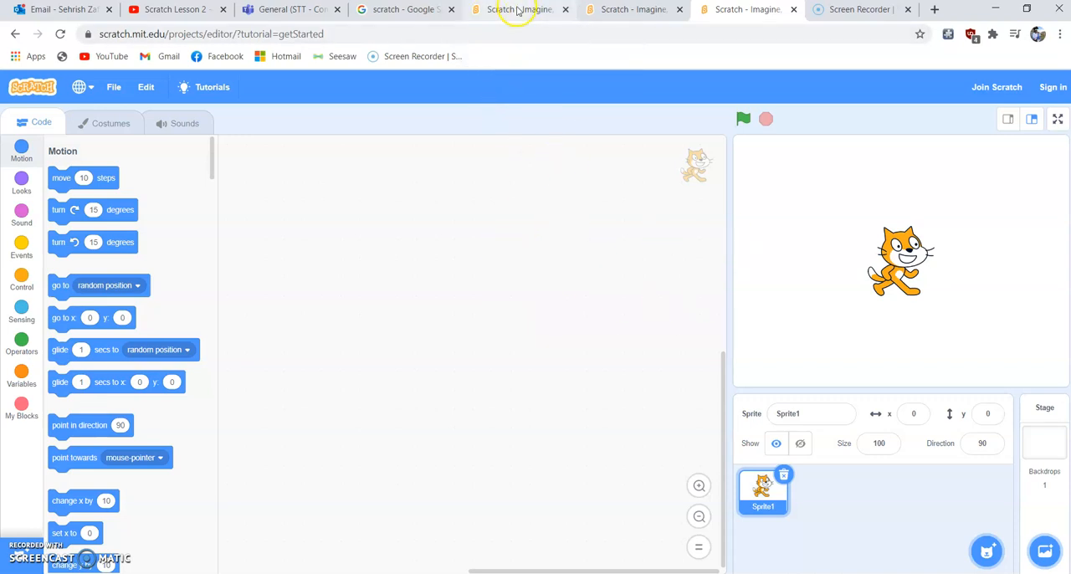
left_click(519, 10)
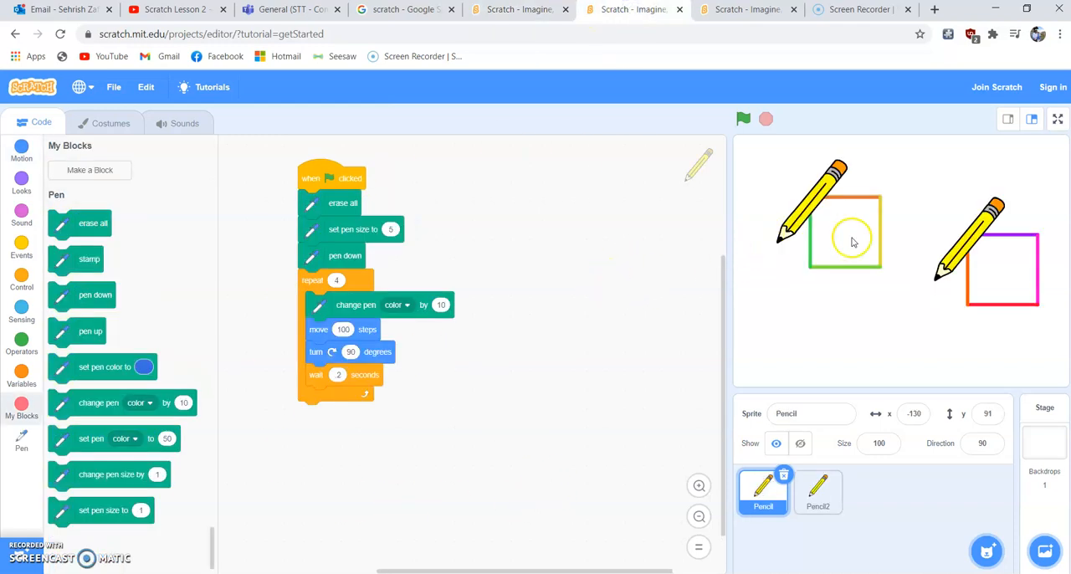
mouse_move(969, 317)
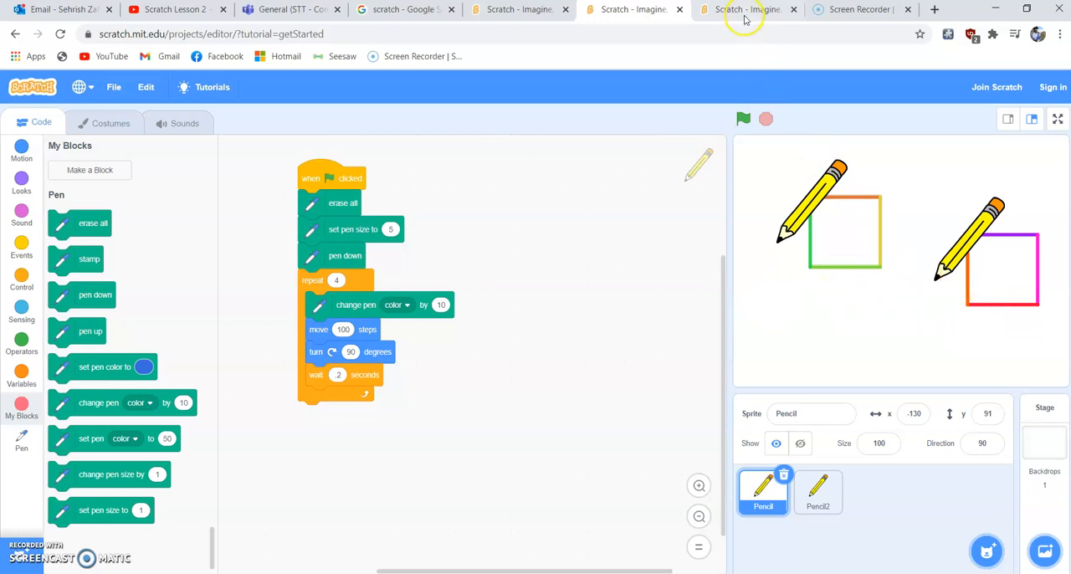
left_click(743, 10)
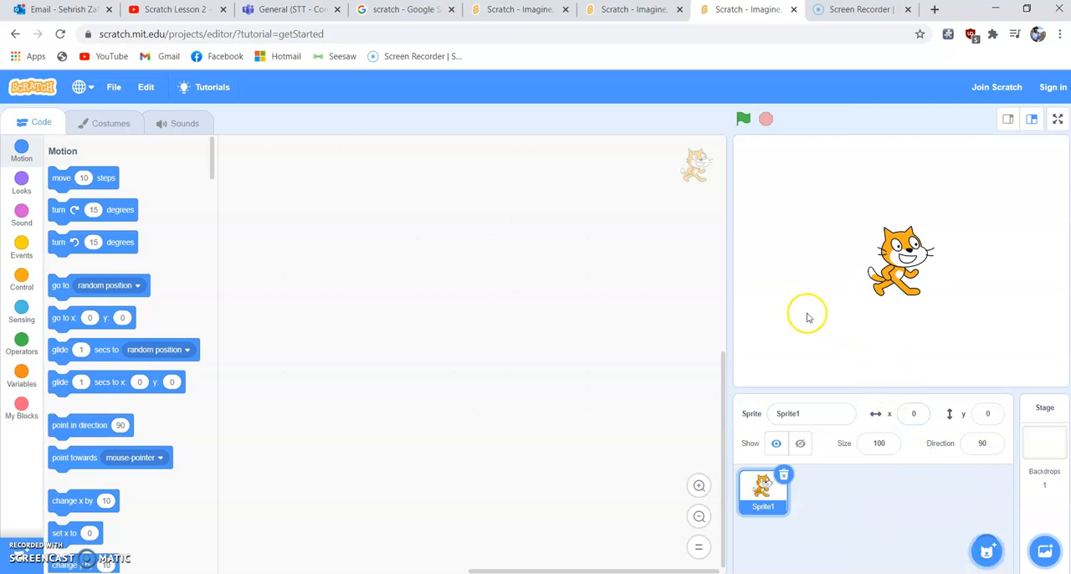
Step: Add the Pencil sprite from the sprite library in place of the default cat
left_click(987, 551)
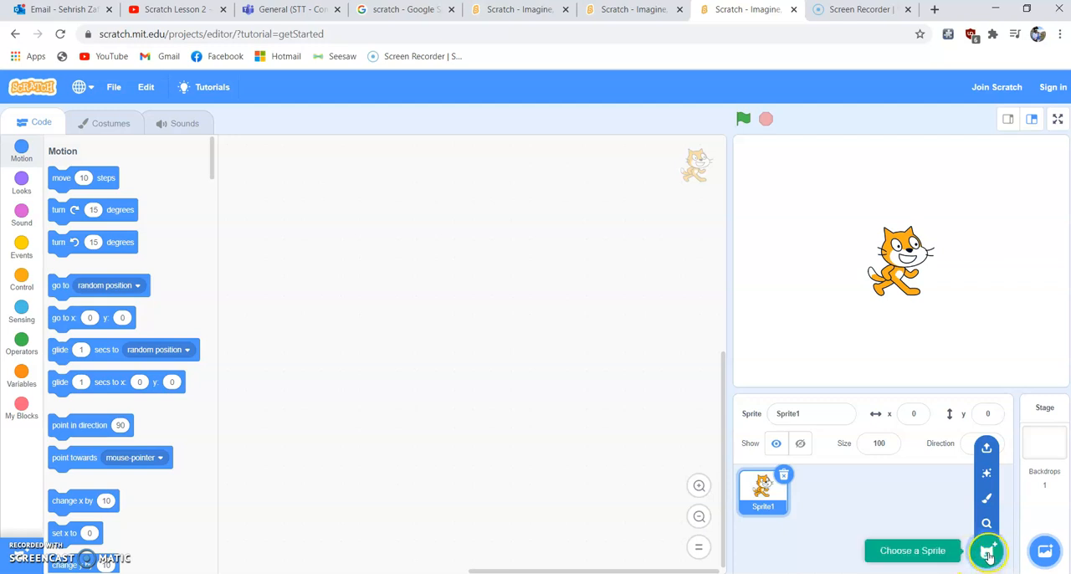
left_click(988, 551)
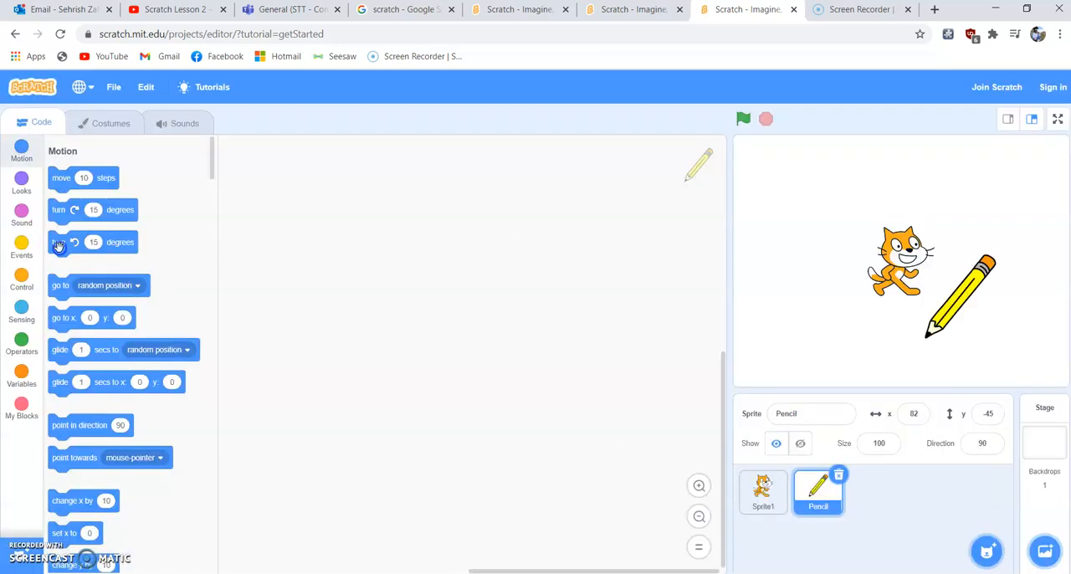
left_click(763, 492)
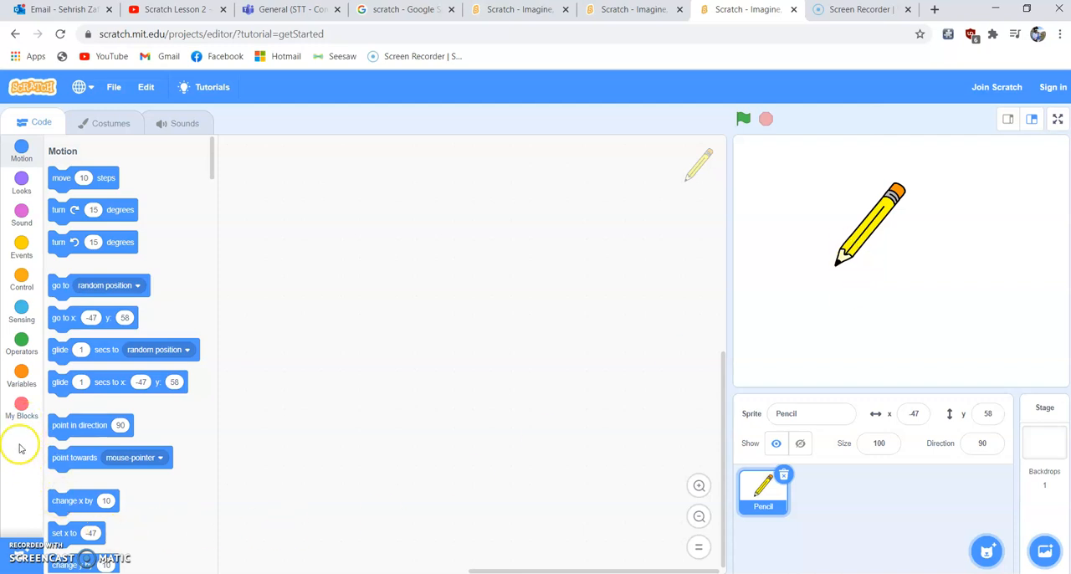
mouse_move(21, 519)
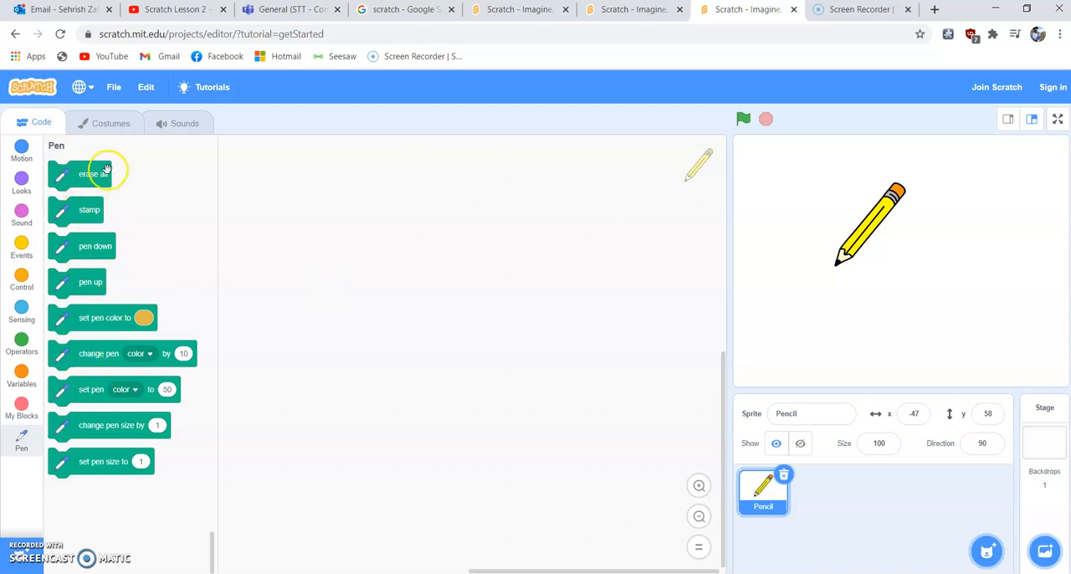
mouse_move(104, 485)
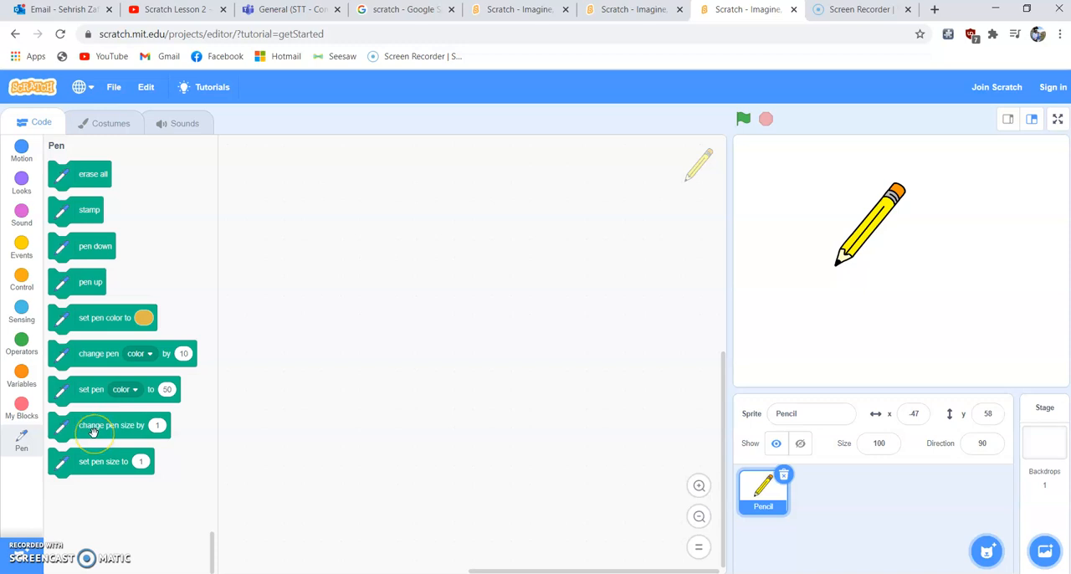
mouse_move(21, 281)
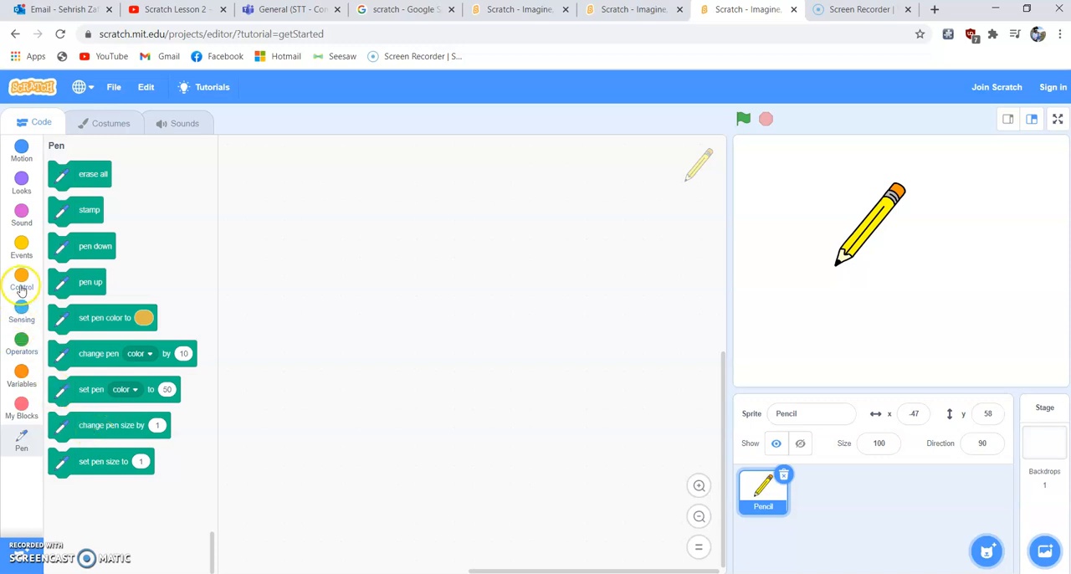
Step: Build the script start: when green flag clicked, pen down, set pen size to 5
left_click(20, 276)
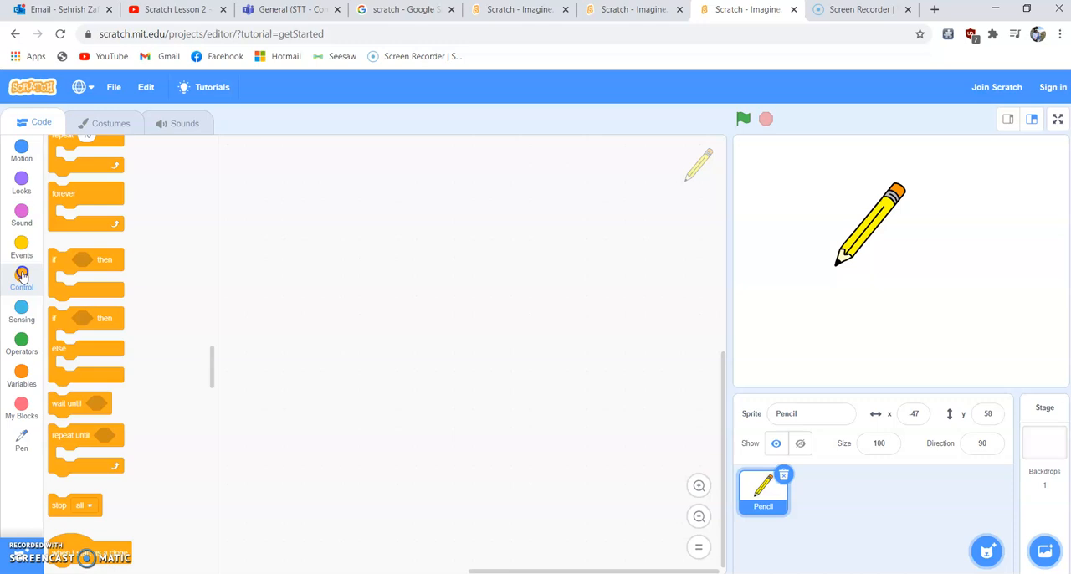
left_click(20, 248)
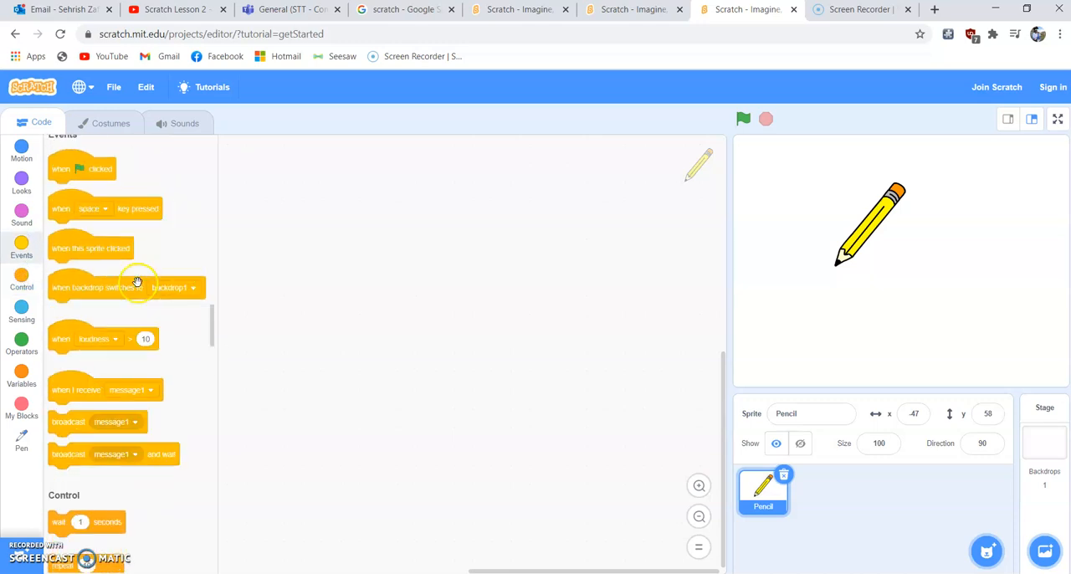
left_click_drag(82, 167, 426, 181)
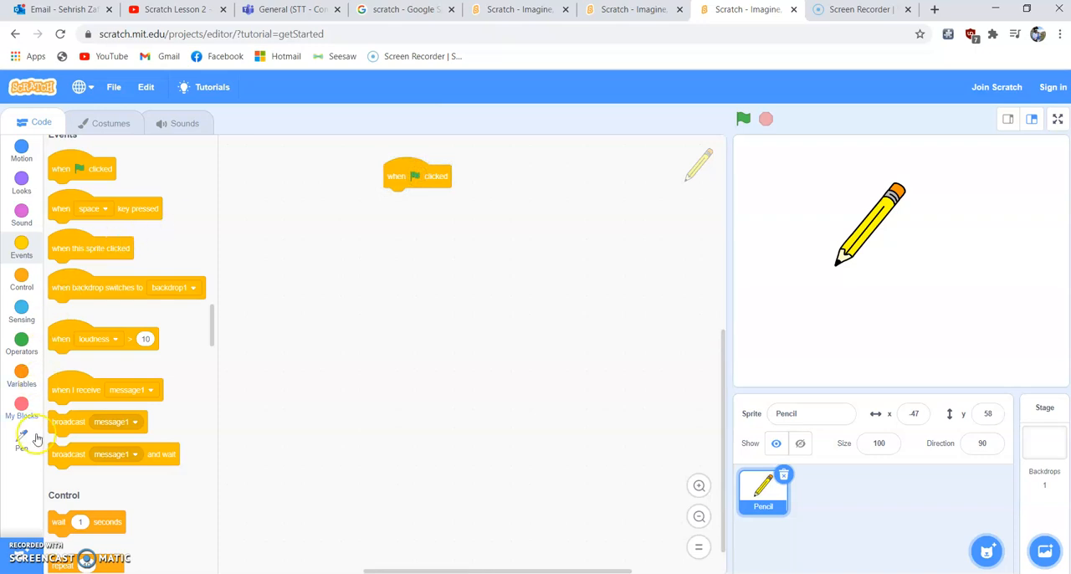
left_click(20, 435)
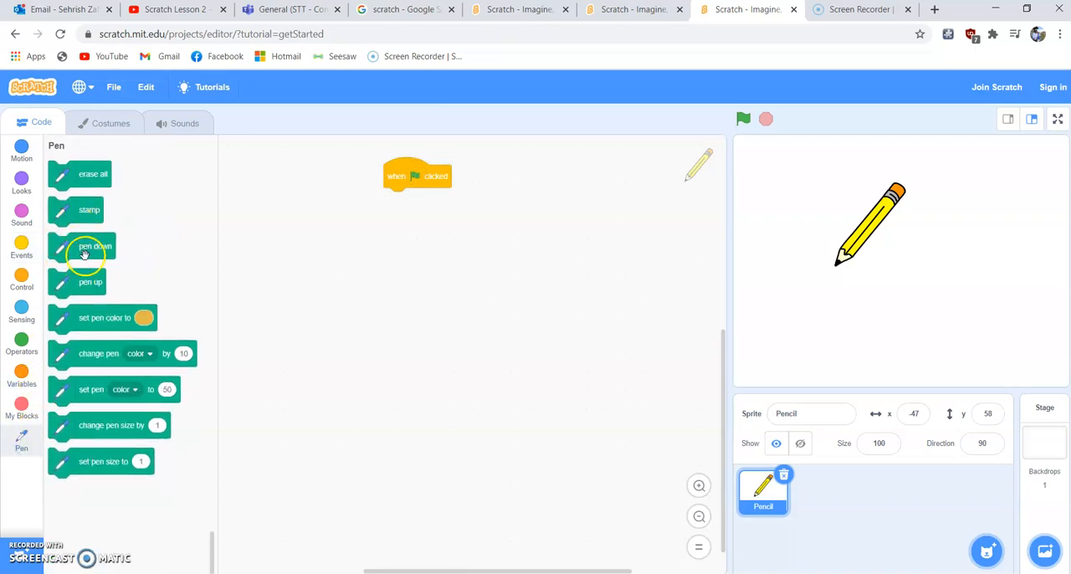
left_click_drag(80, 246, 422, 201)
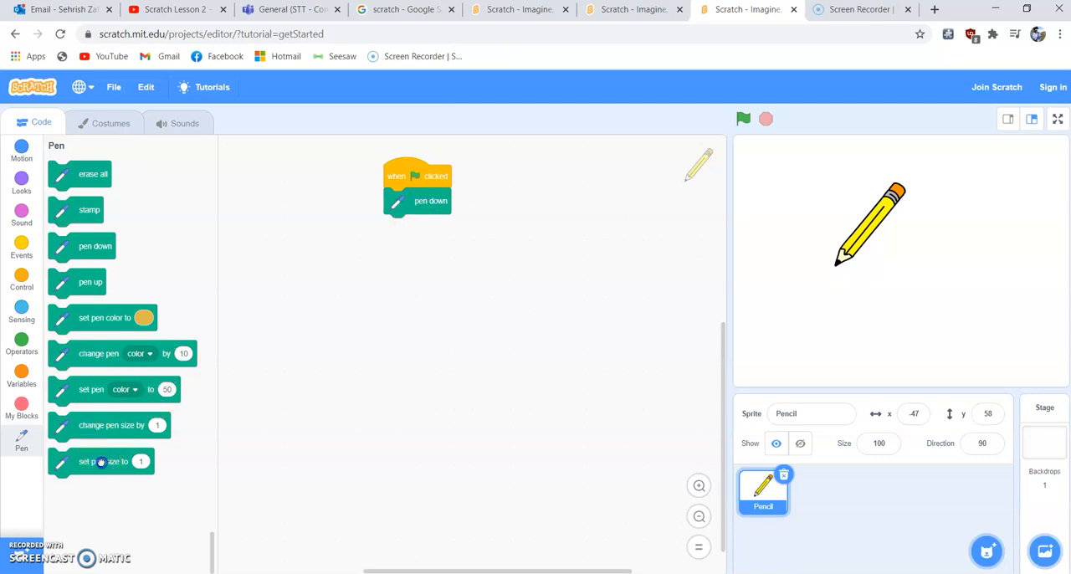
left_click_drag(104, 462, 439, 228)
type("5")
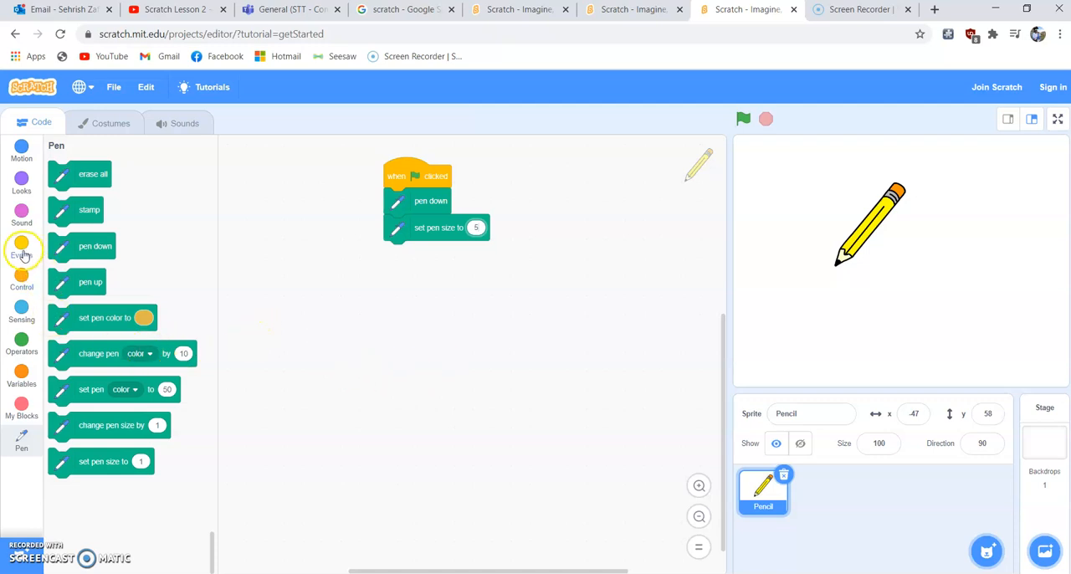
Step: Add a repeat loop under the pen size block
left_click(20, 281)
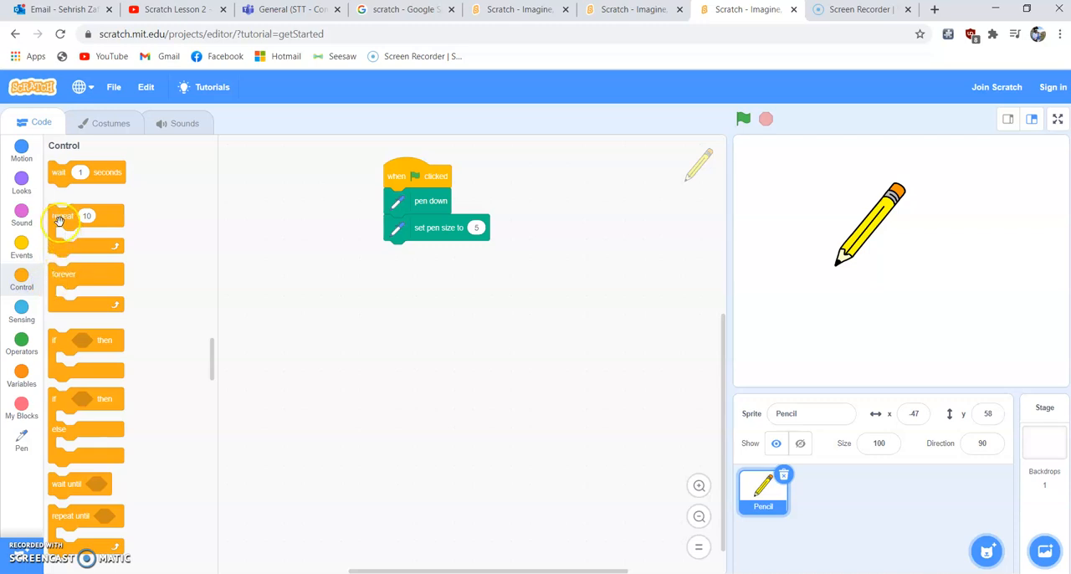
left_click_drag(64, 216, 410, 251)
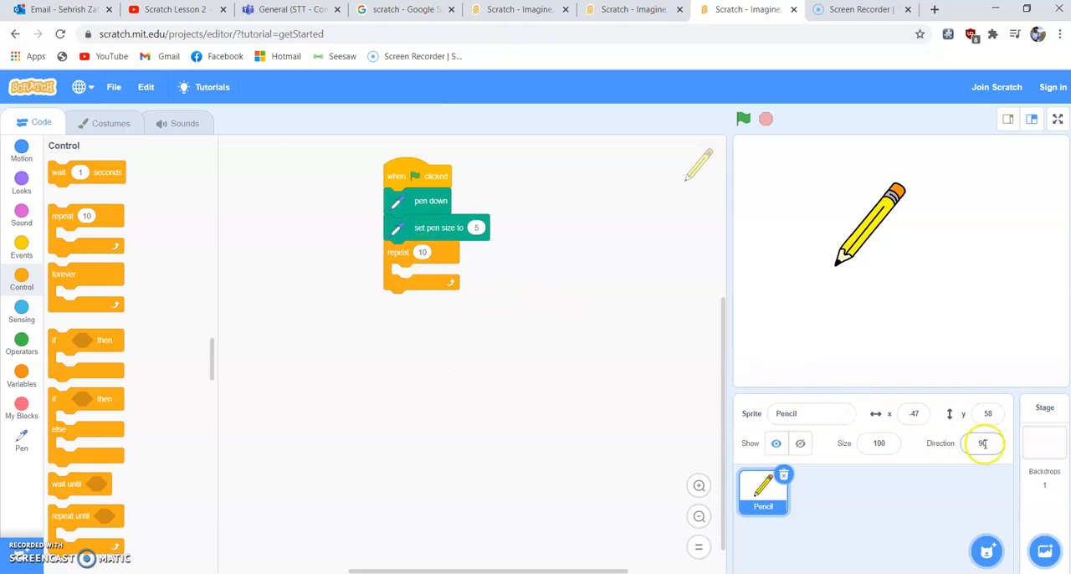
Step: Work out the turn angles in Calculator: 360 ÷ 4 = 90, then 360 ÷ 3 = 120
left_click(982, 443)
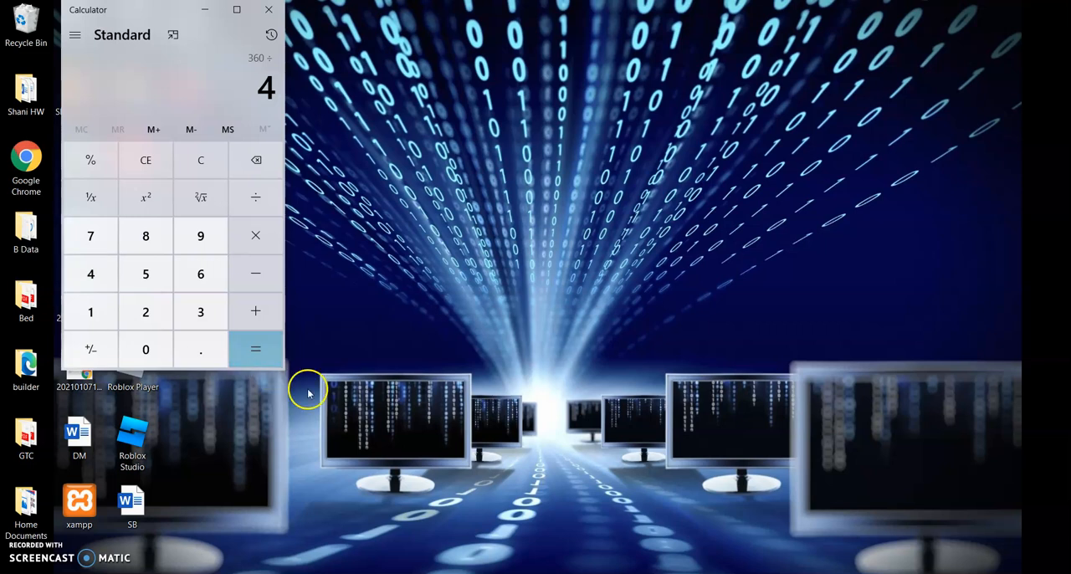
left_click(254, 348)
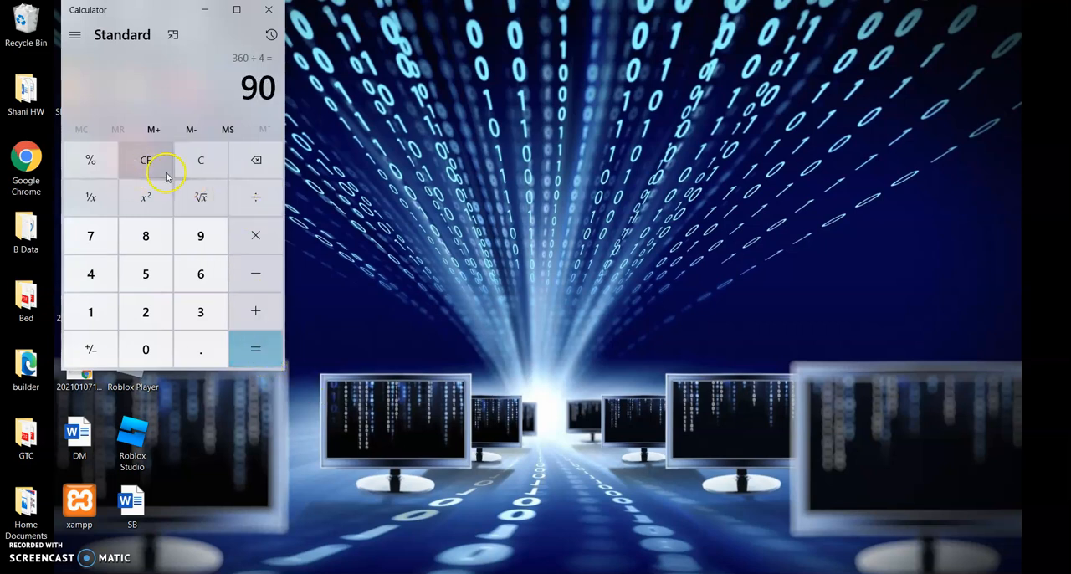
left_click(201, 311)
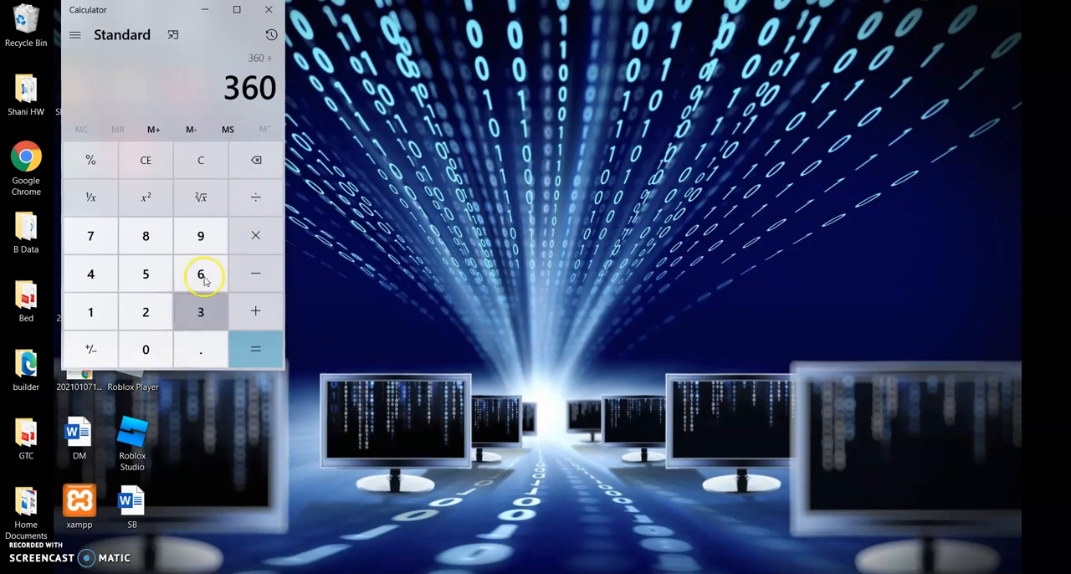
left_click(201, 312)
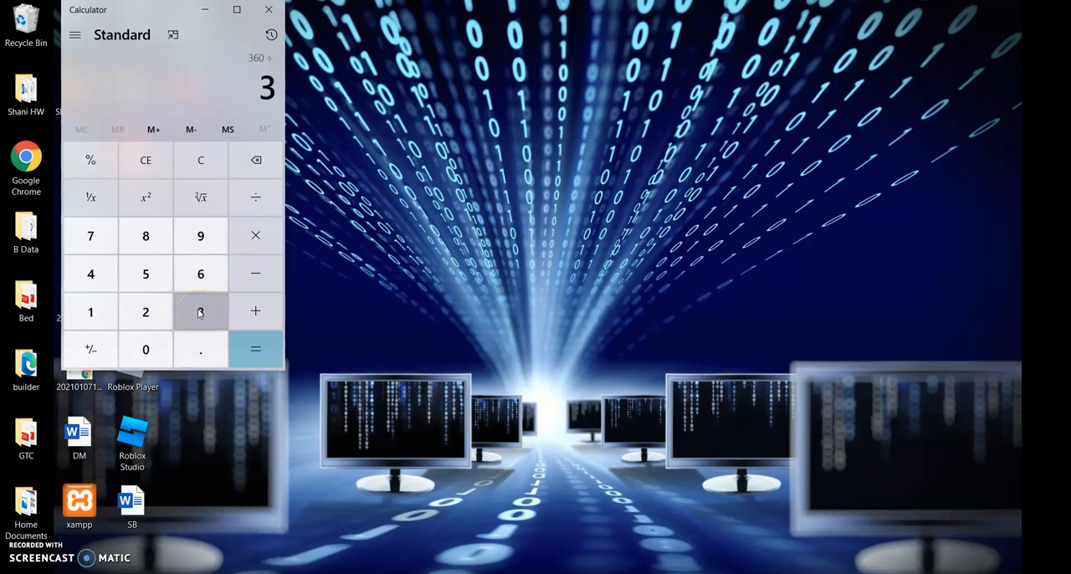
left_click(254, 348)
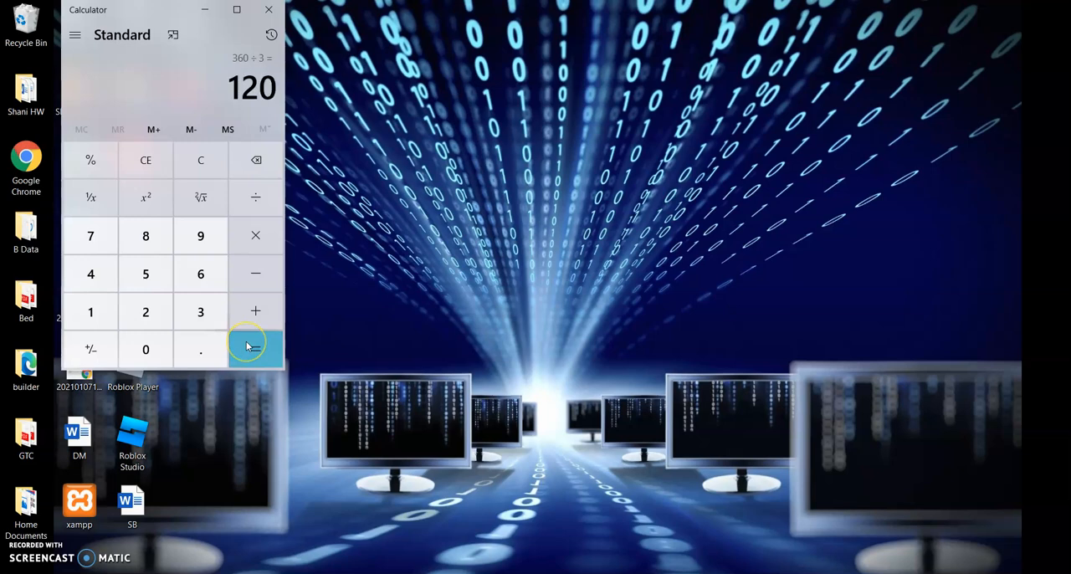
left_click(255, 348)
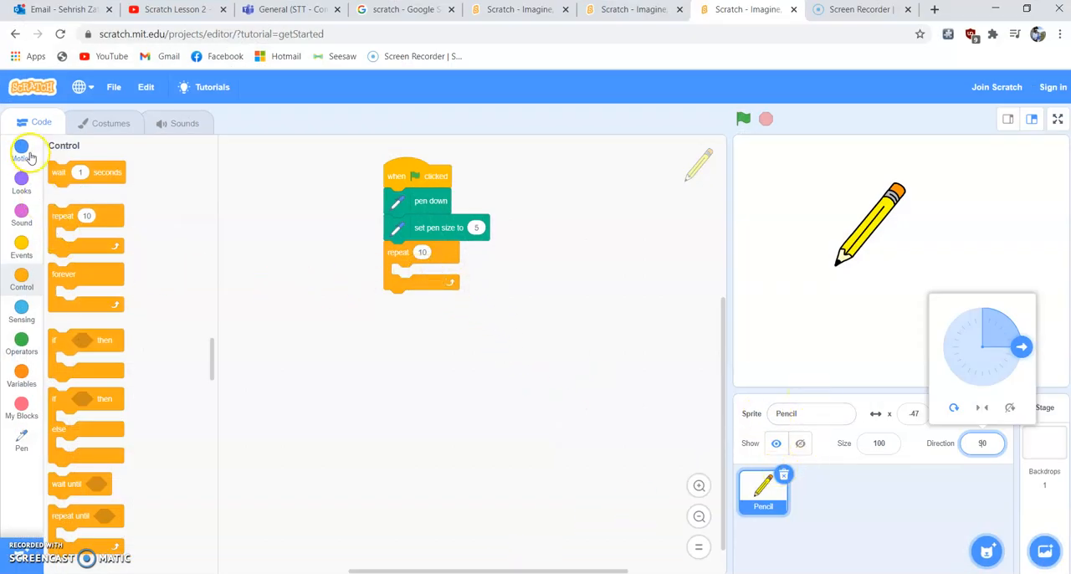
Step: Fill the repeat loop with move 100 steps and turn 120 degrees
left_click(20, 150)
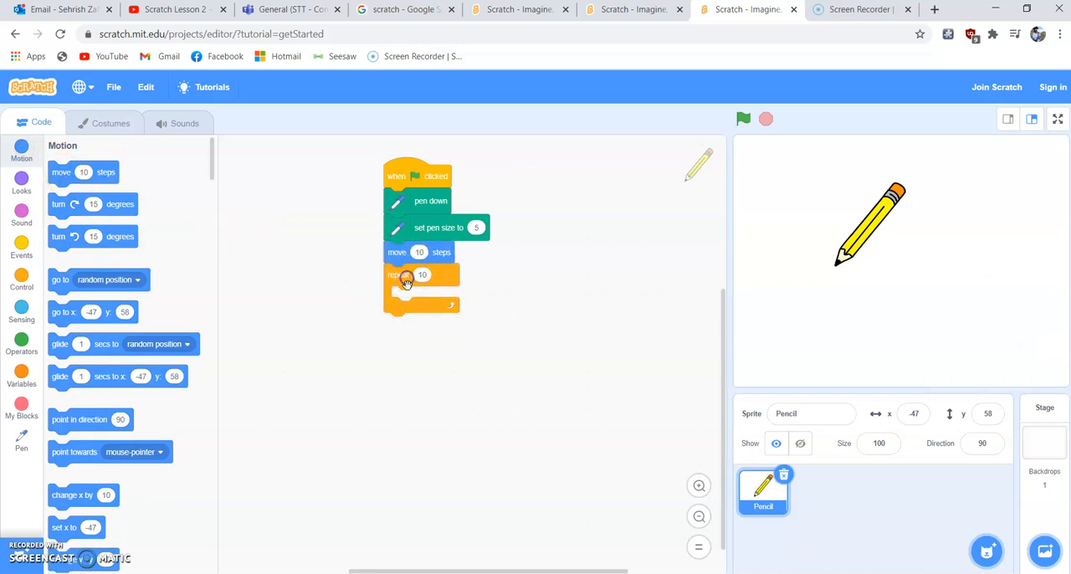
left_click_drag(419, 251, 419, 324)
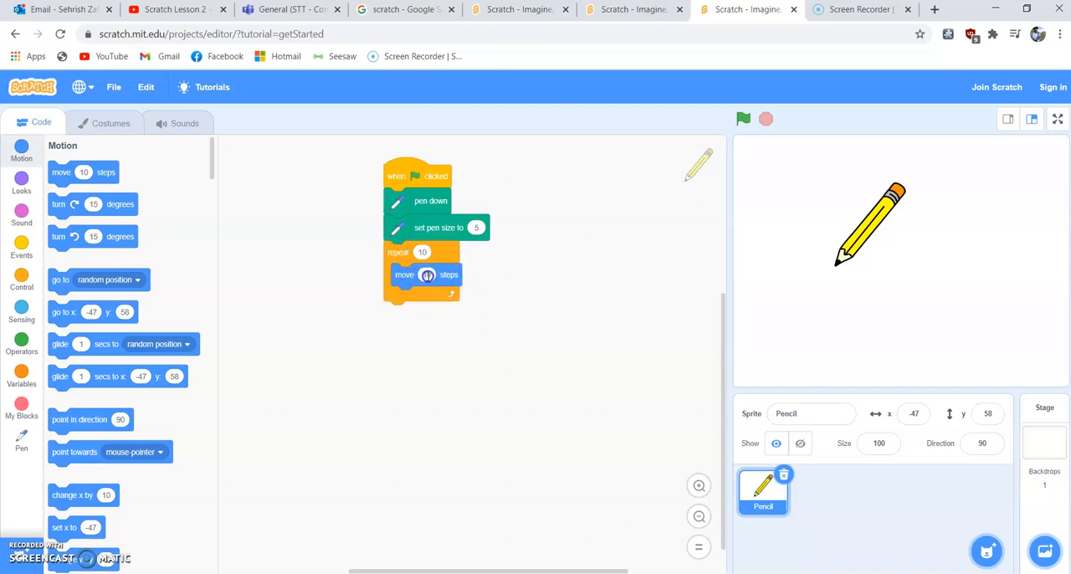
type("100")
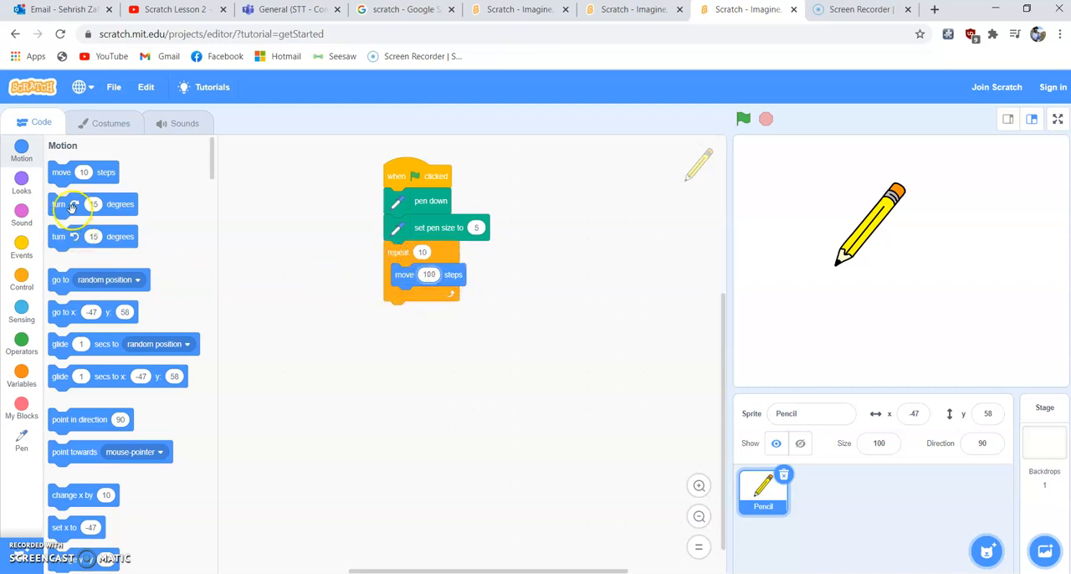
left_click_drag(70, 204, 435, 298)
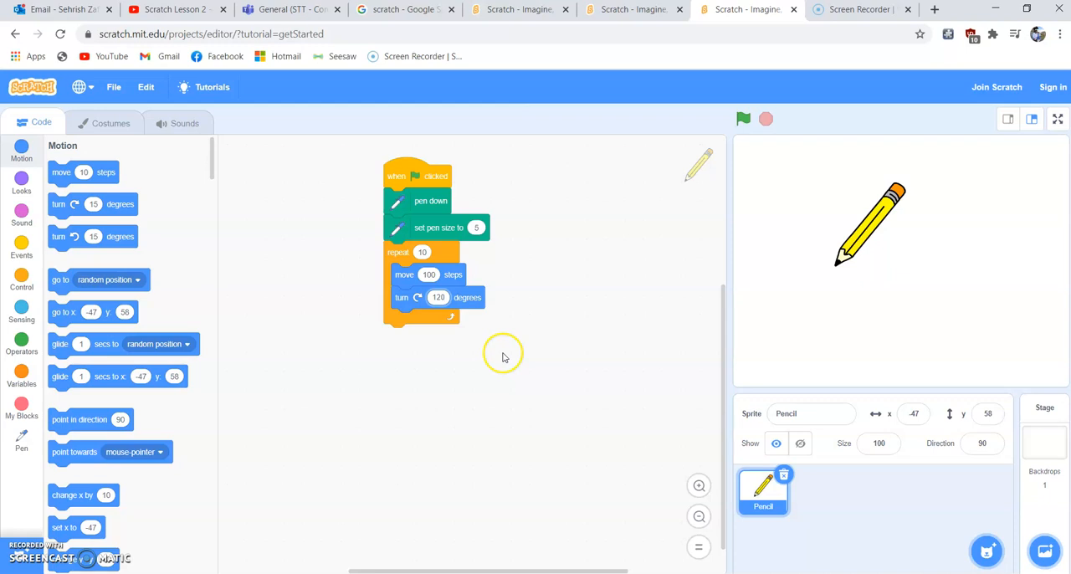
mouse_move(502, 351)
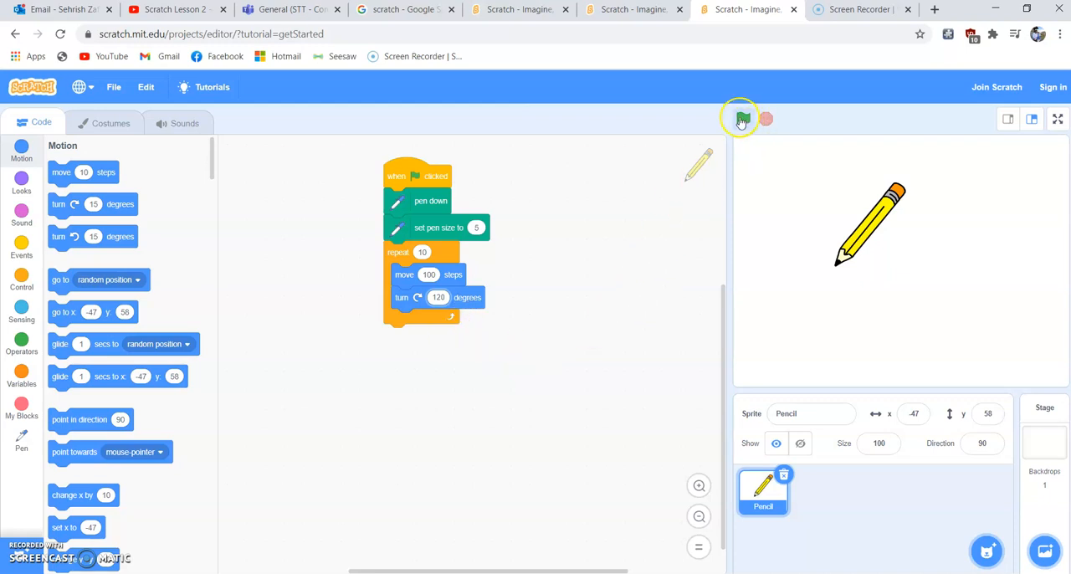
mouse_move(743, 118)
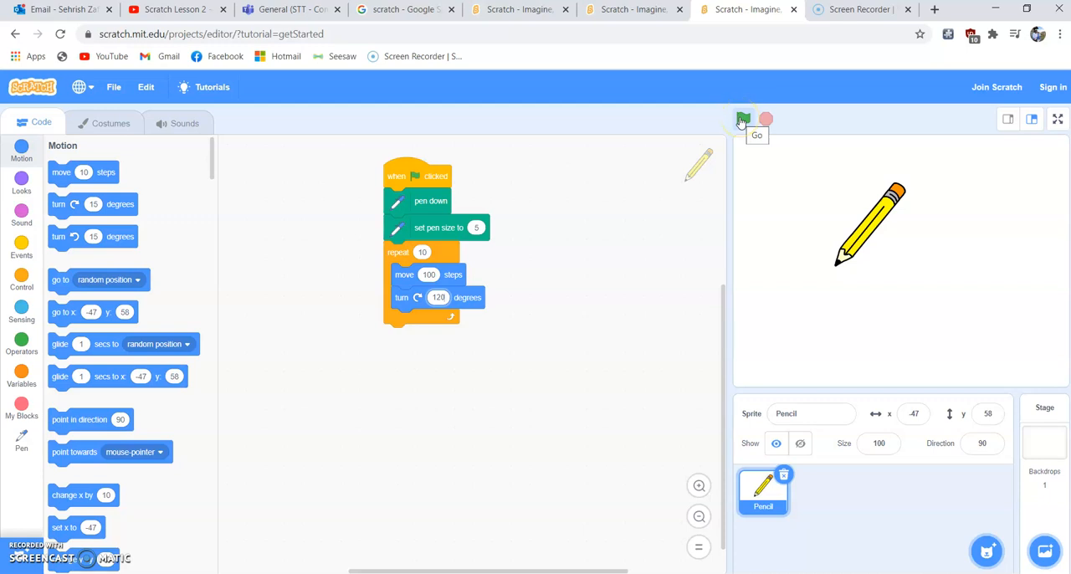
Step: Run the script so the pencil draws a blue triangle on the stage
left_click(743, 119)
type("4")
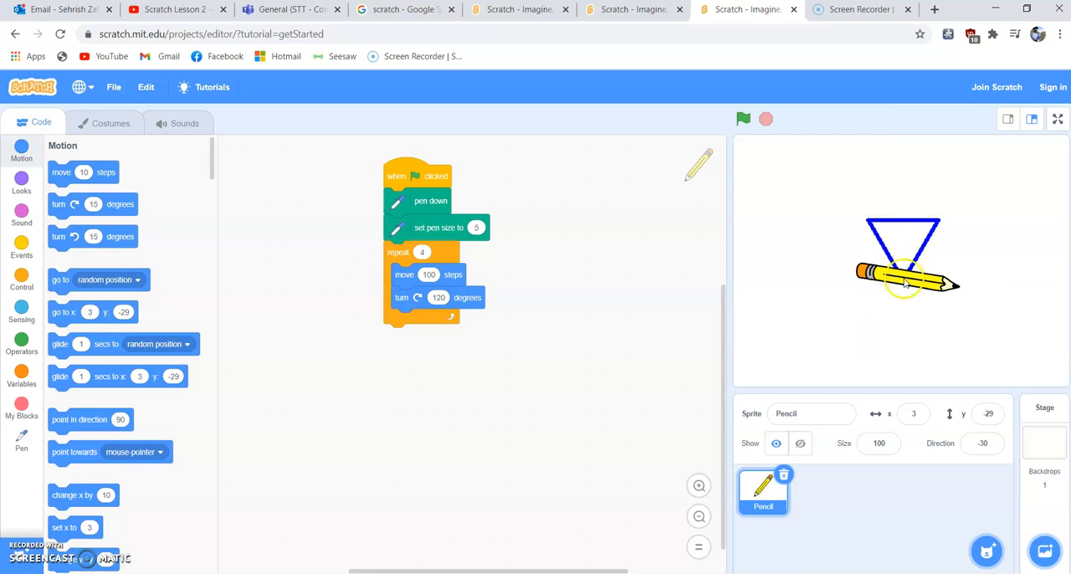
left_click(416, 298)
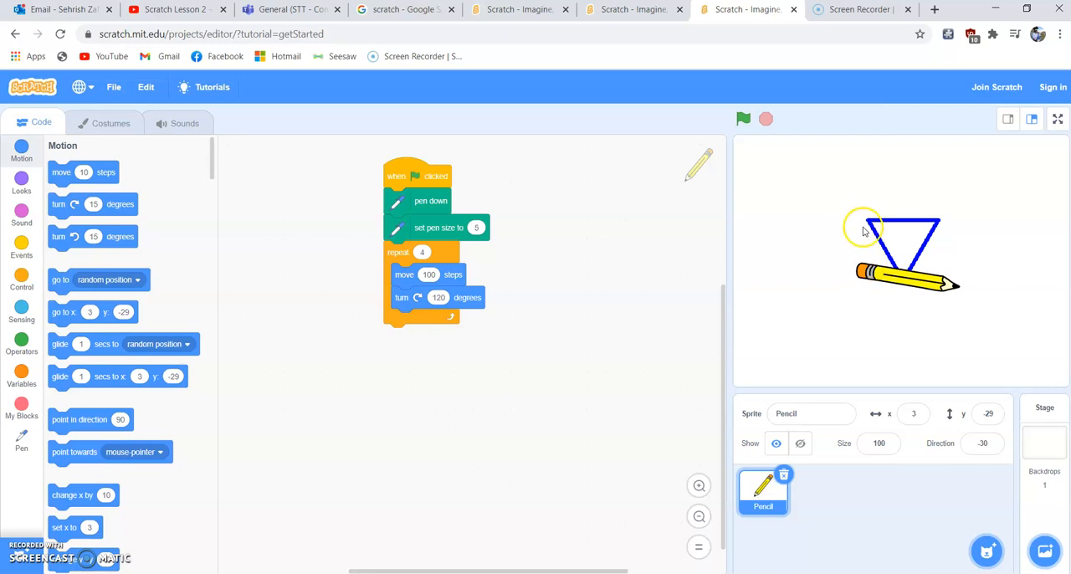
Step: Swap the loop's turn for turn left 120 degrees and rerun to draw over the triangle
left_click_drag(439, 298, 429, 352)
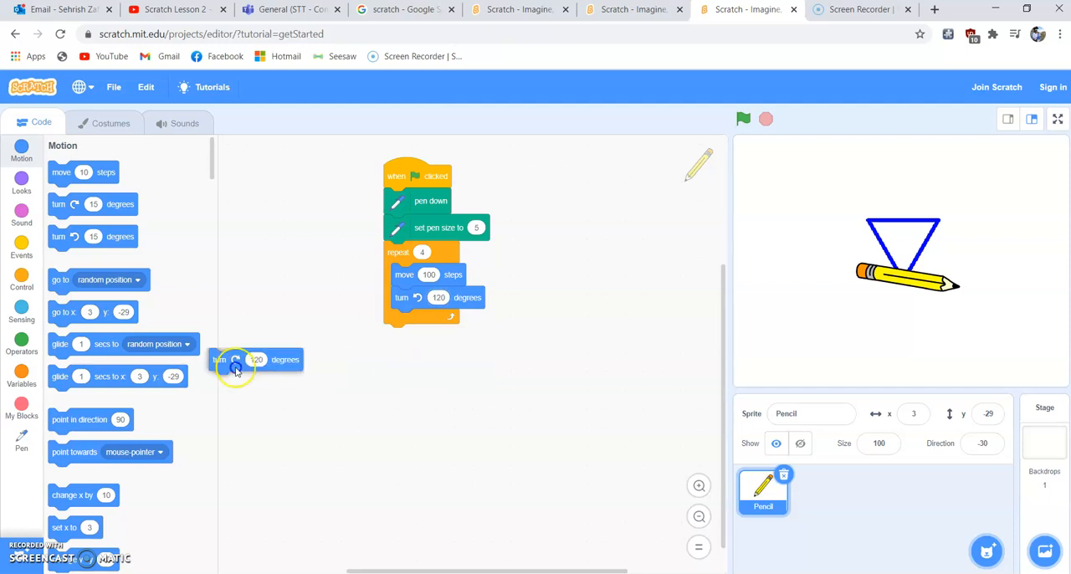
left_click(743, 119)
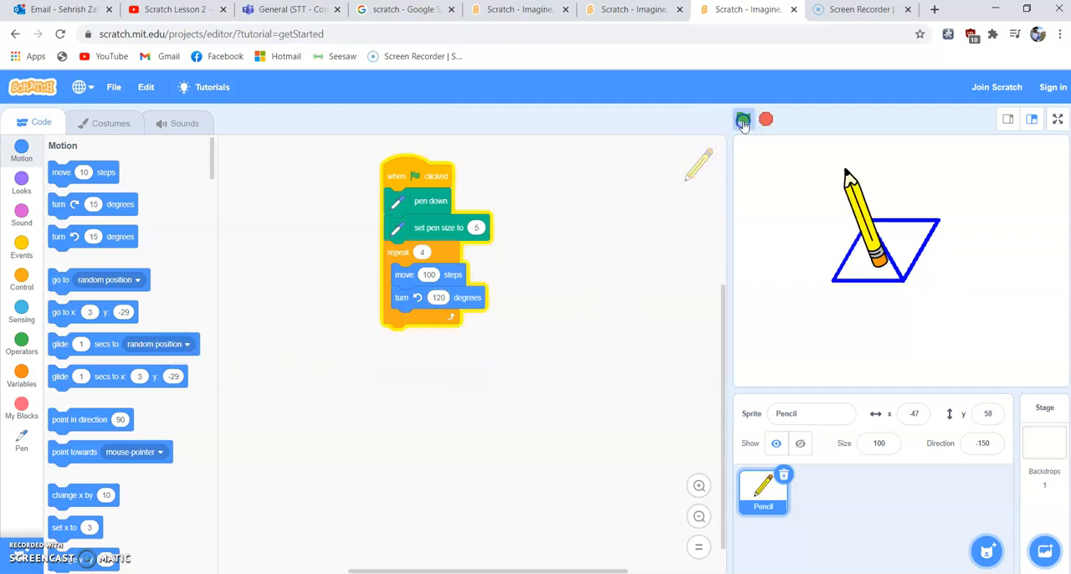
left_click(743, 119)
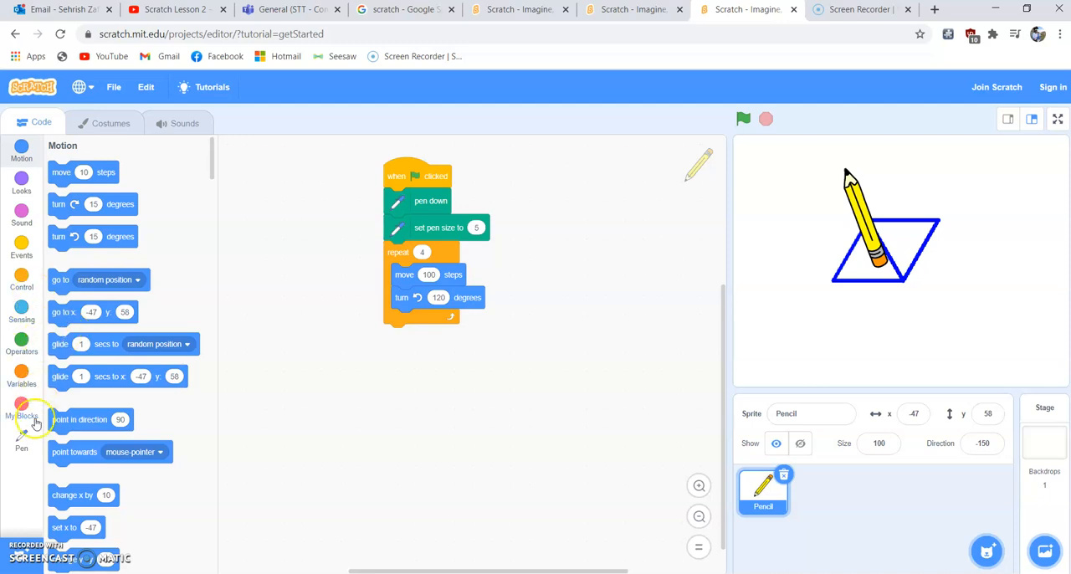
Step: Add erase all at the start of the script and rerun for a single fresh triangle
left_click(20, 435)
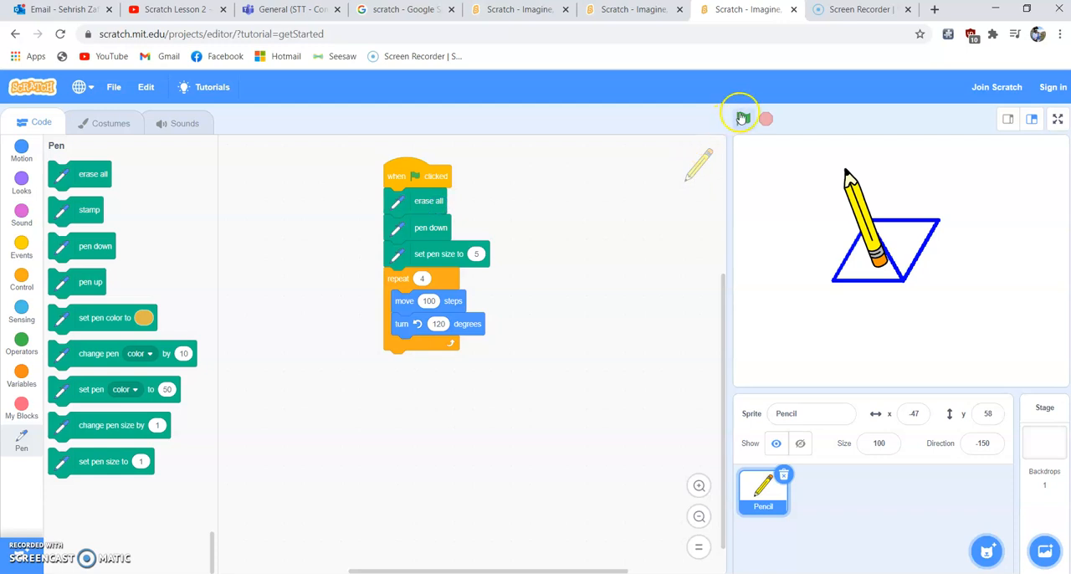
left_click(743, 119)
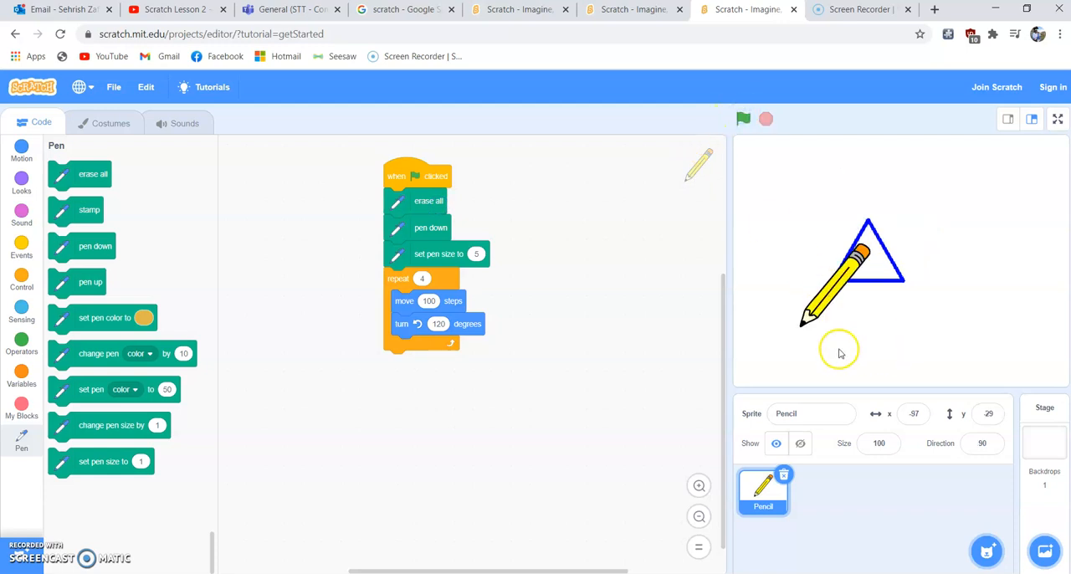
mouse_move(845, 281)
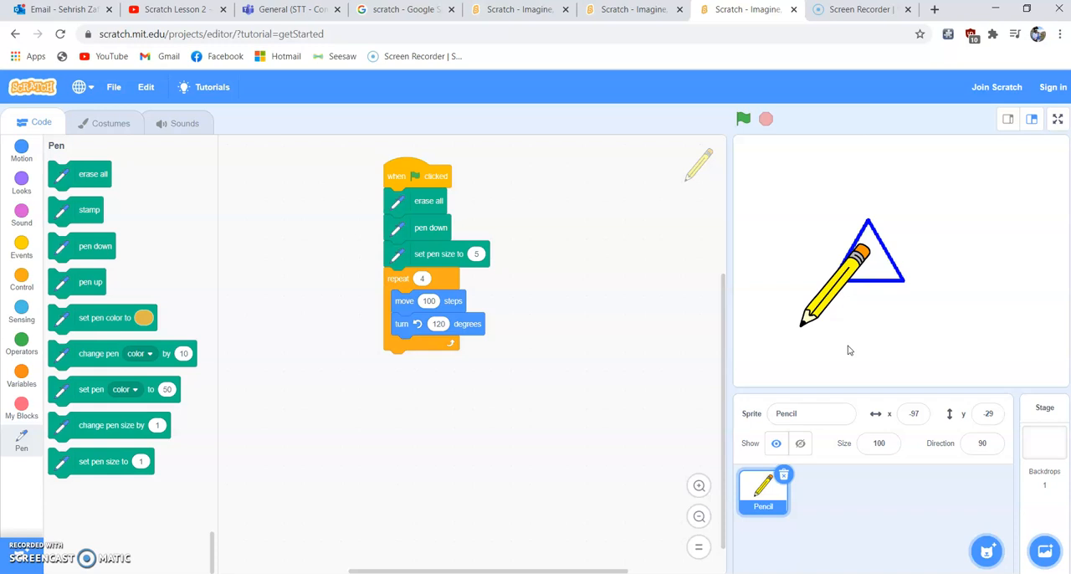
mouse_move(661, 405)
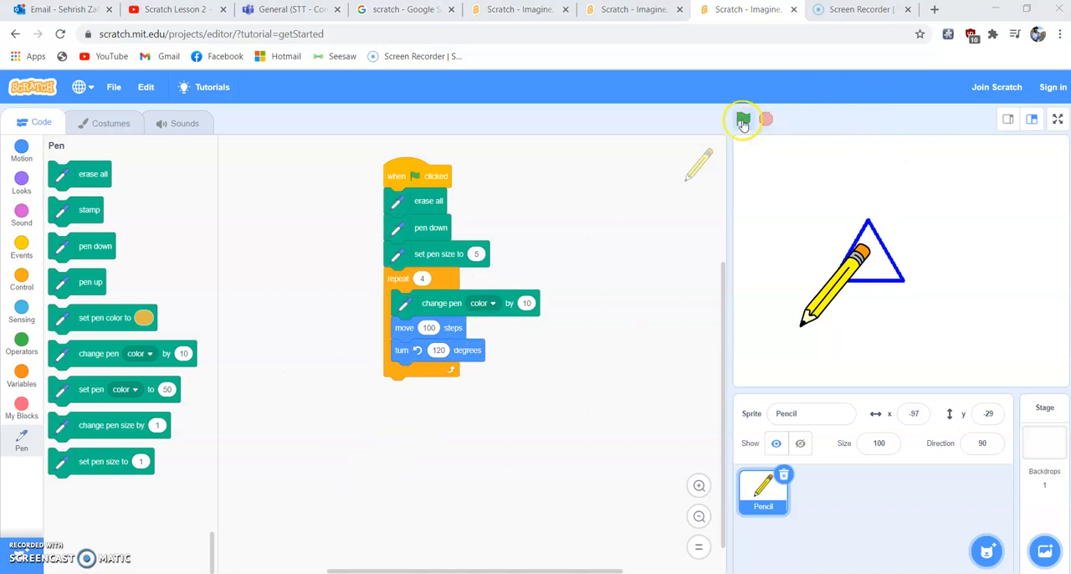
Step: Rerun the script several times with the pen colour change, drawing multicoloured triangles
left_click(743, 119)
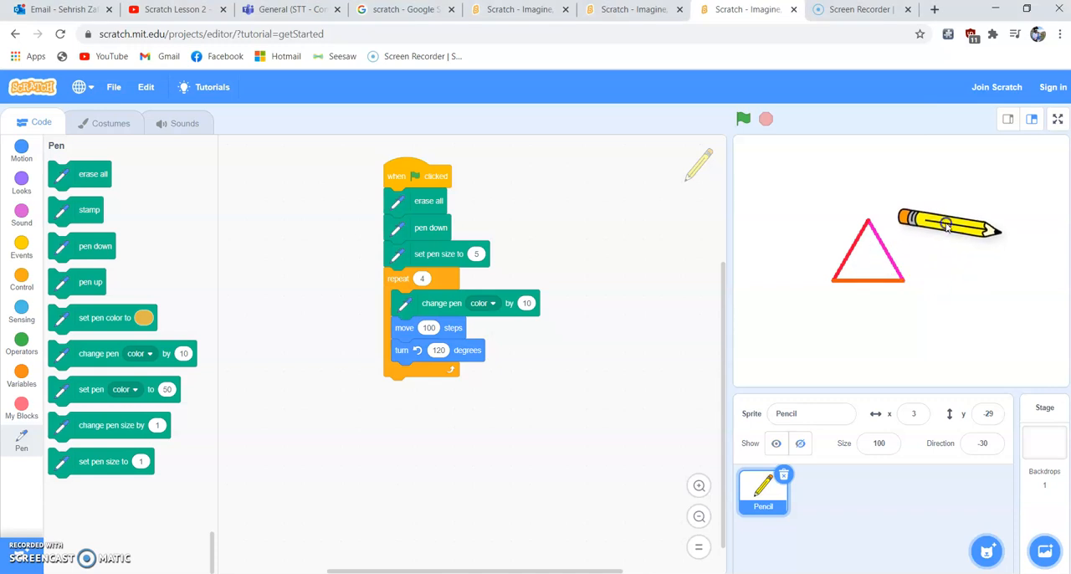
left_click(743, 118)
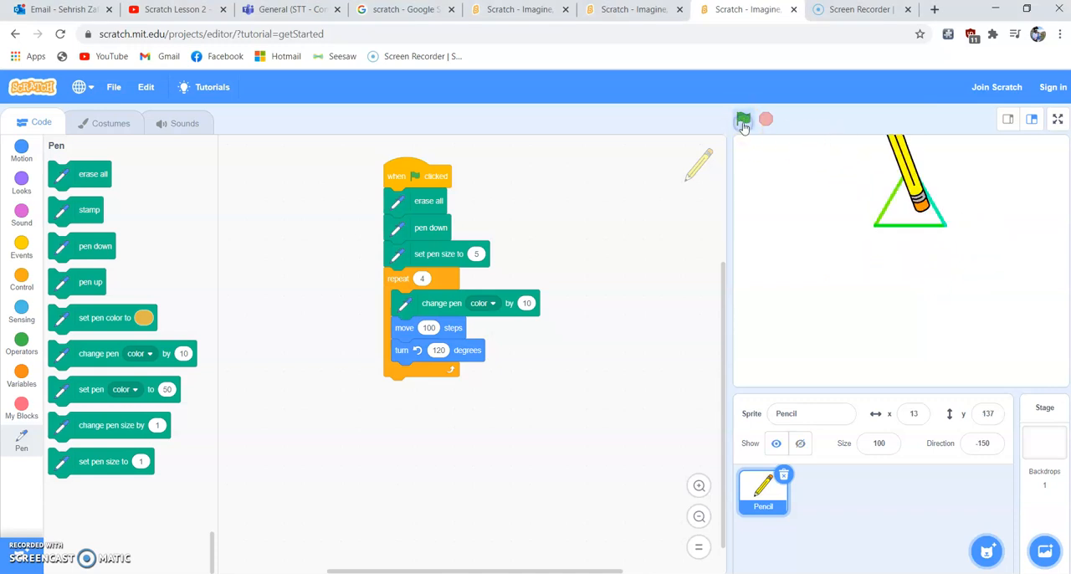
left_click(743, 119)
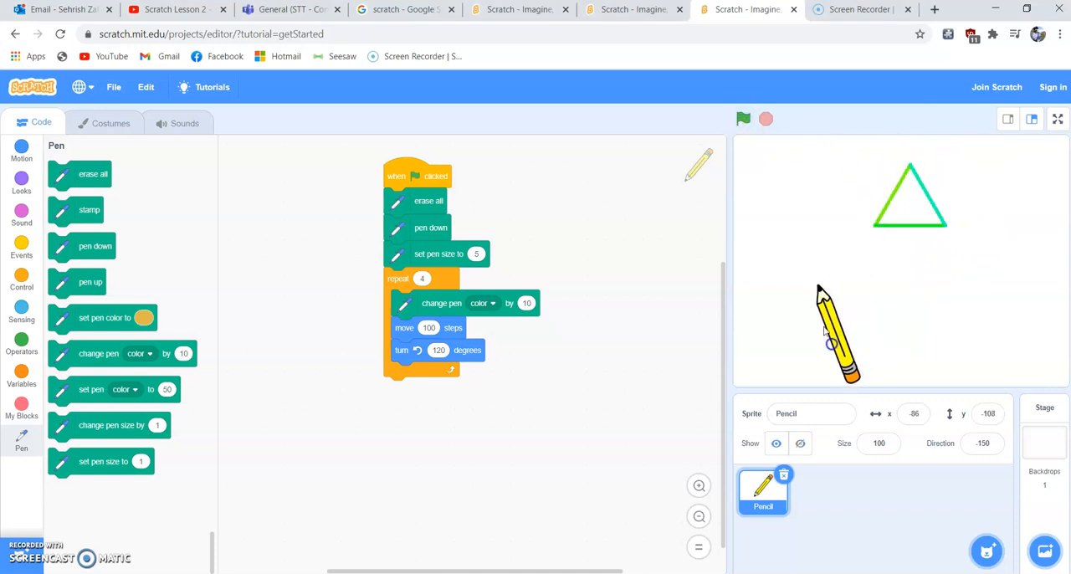
left_click(743, 118)
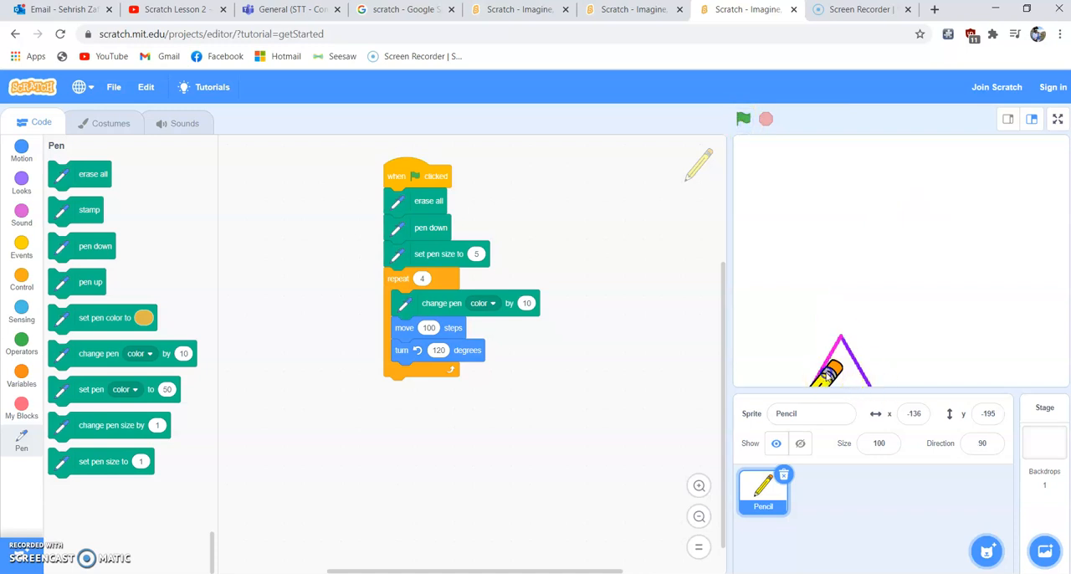
left_click(743, 118)
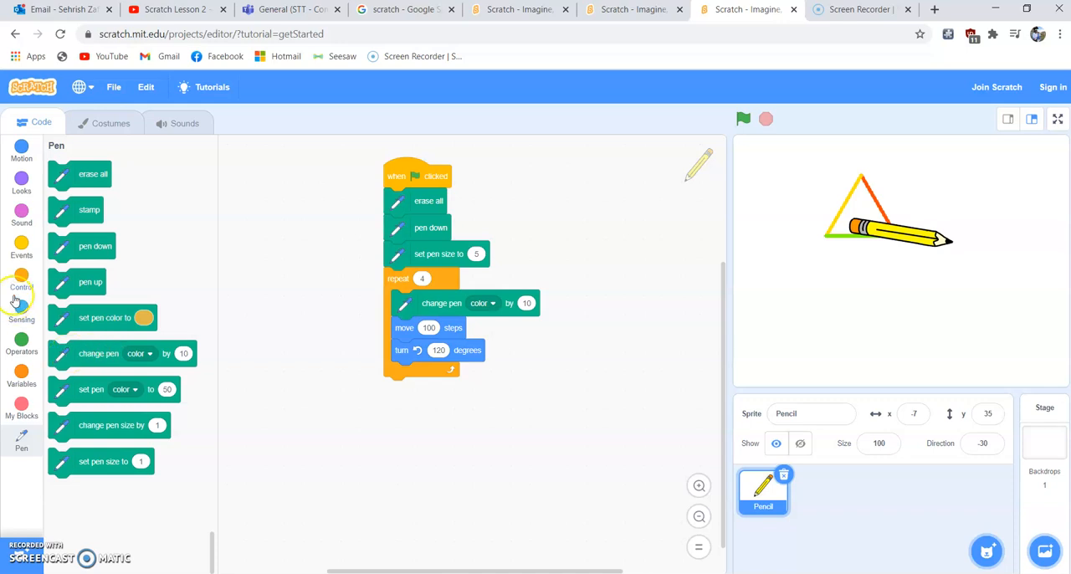
Step: End the loop with wait 2 seconds and rerun to draw the triangle with pauses
left_click(20, 282)
type("2")
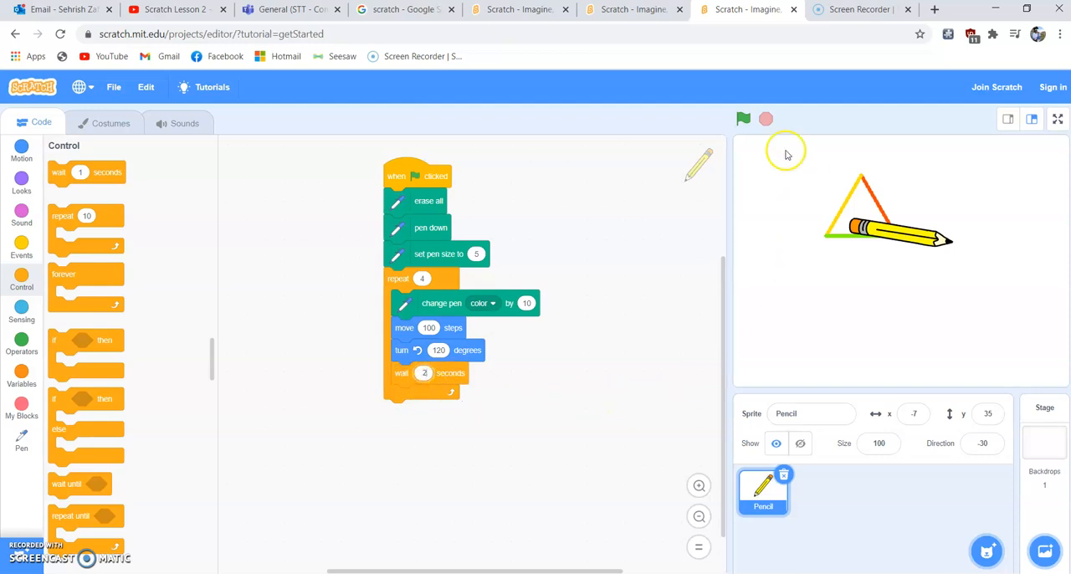
left_click(743, 119)
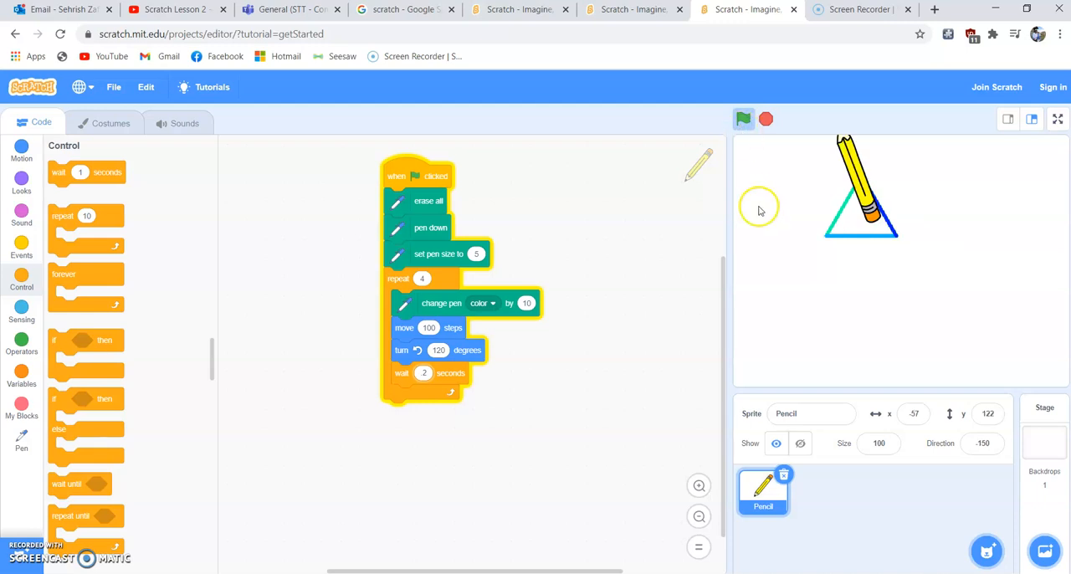
left_click(743, 119)
type("3")
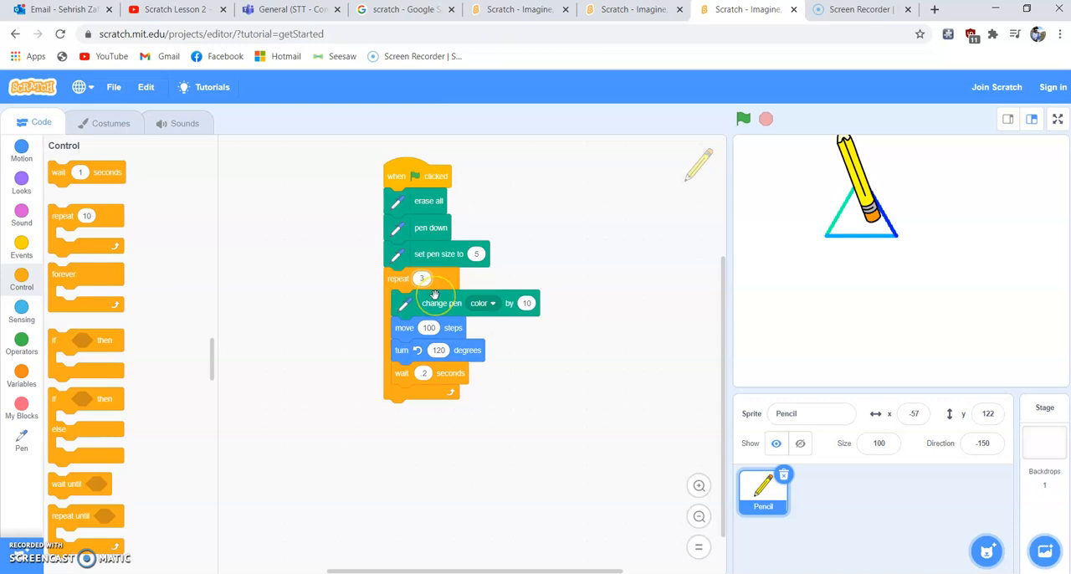
mouse_move(435, 293)
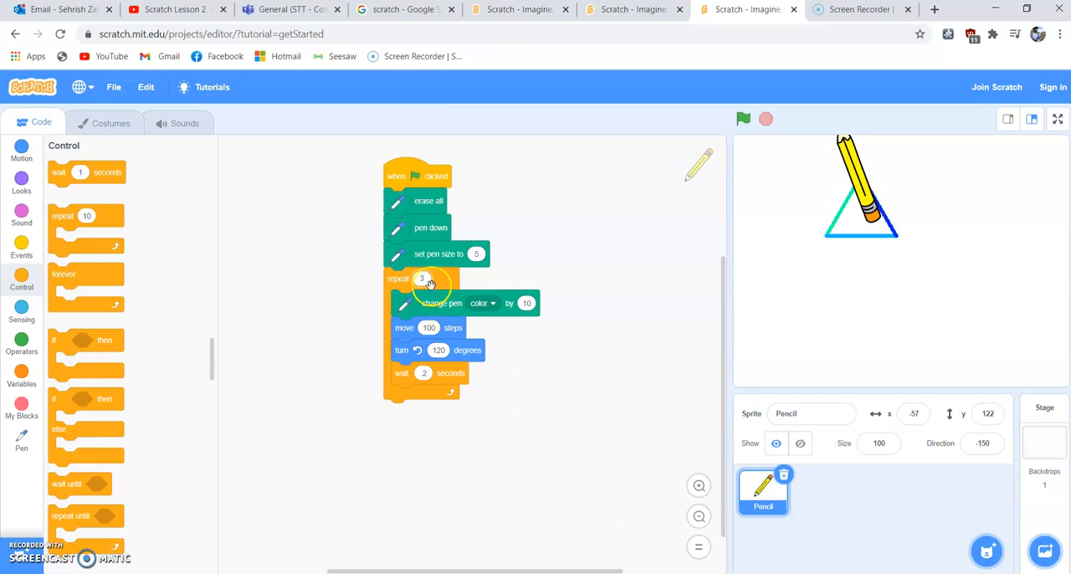
Step: Raise the move block's steps to 350 and rerun, drawing a much larger multicoloured triangle
left_click(422, 278)
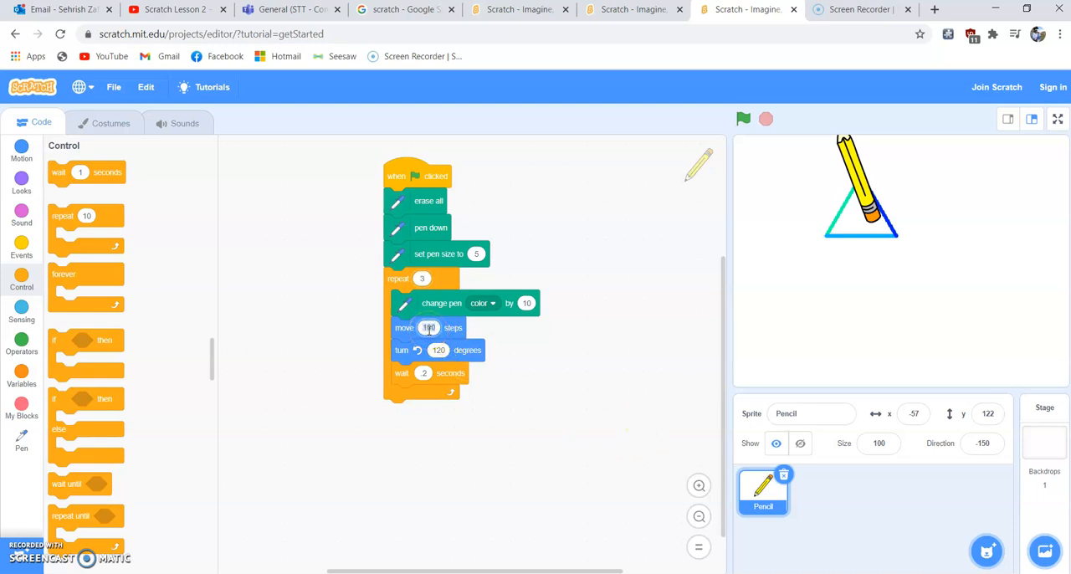
type("350")
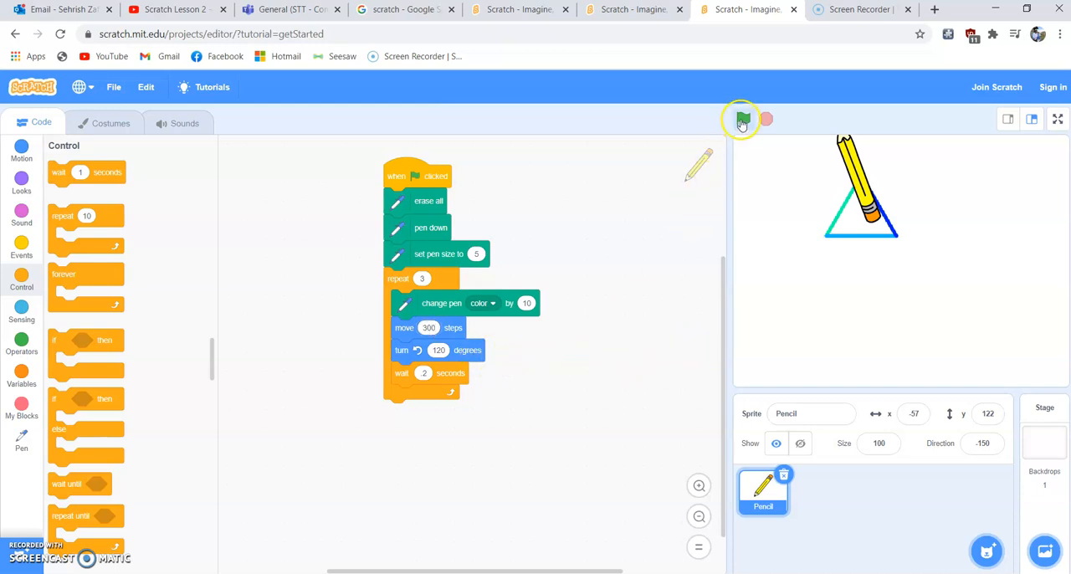
left_click(743, 119)
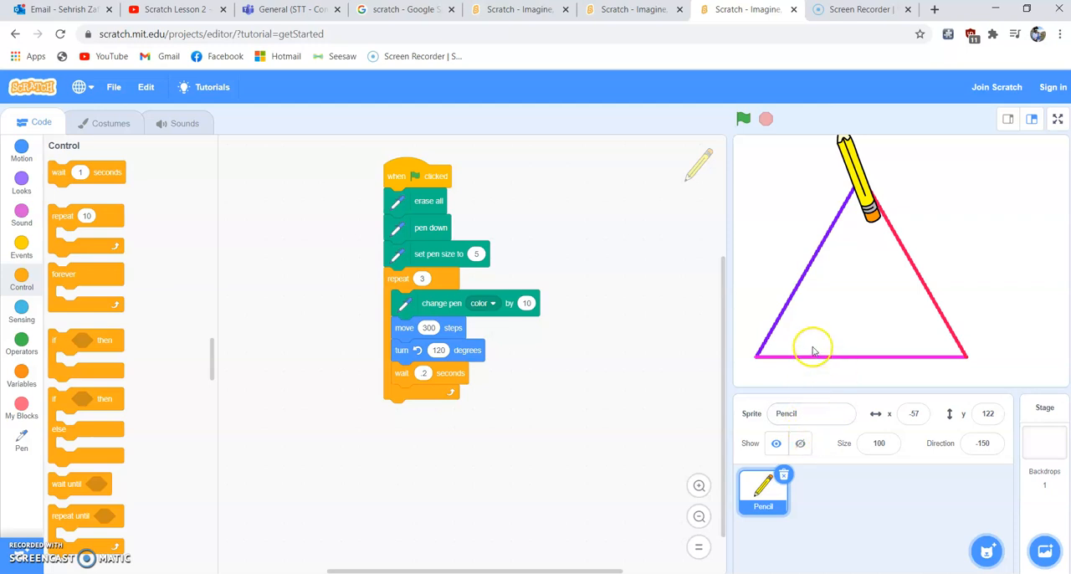
mouse_move(1044, 168)
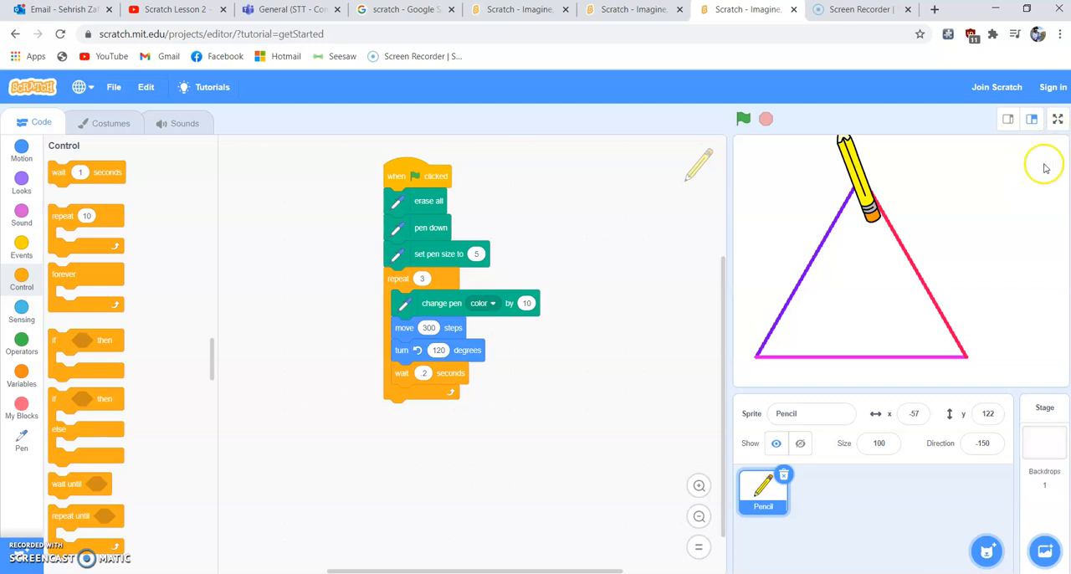
mouse_move(559, 432)
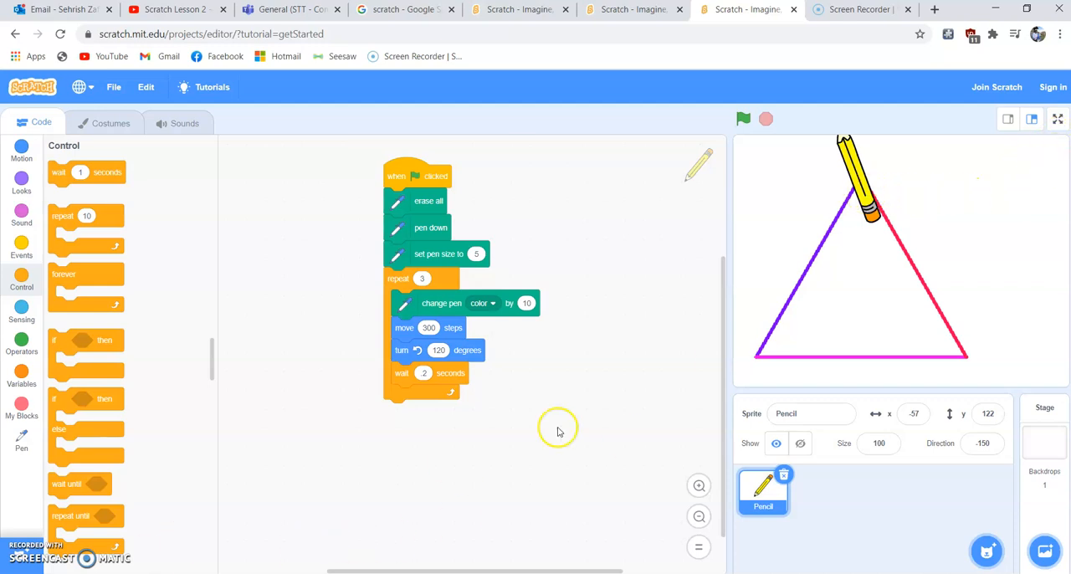
mouse_move(1063, 137)
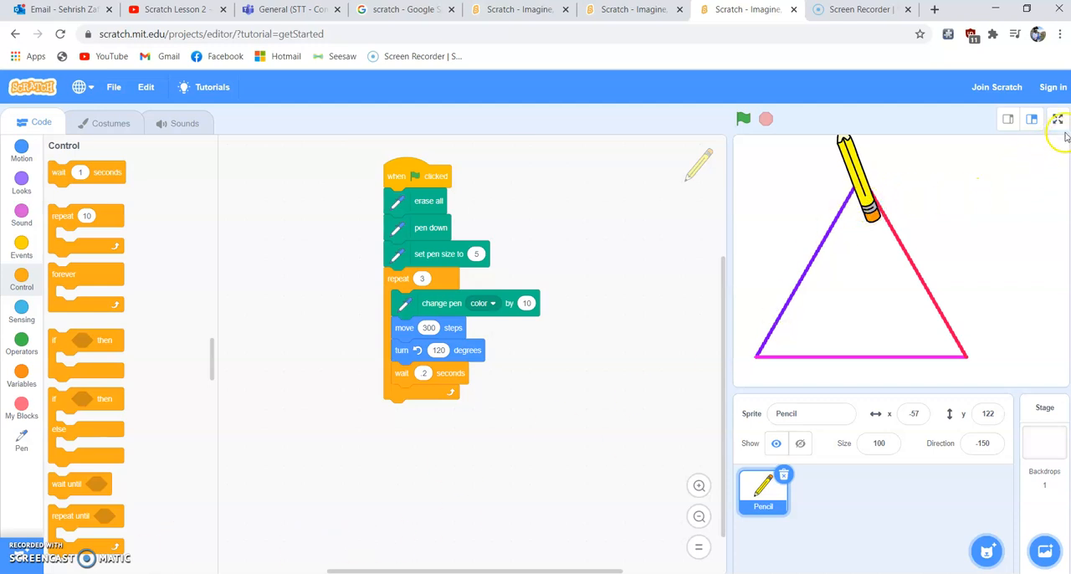
mouse_move(1058, 117)
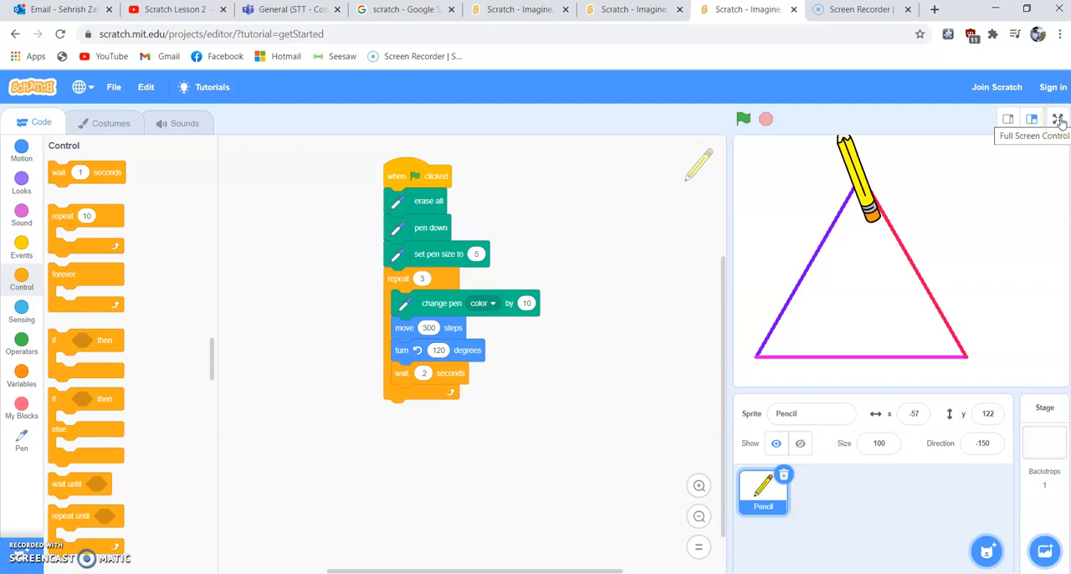
Step: View the green-and-yellow triangle full screen, then return to the editor
left_click(1058, 118)
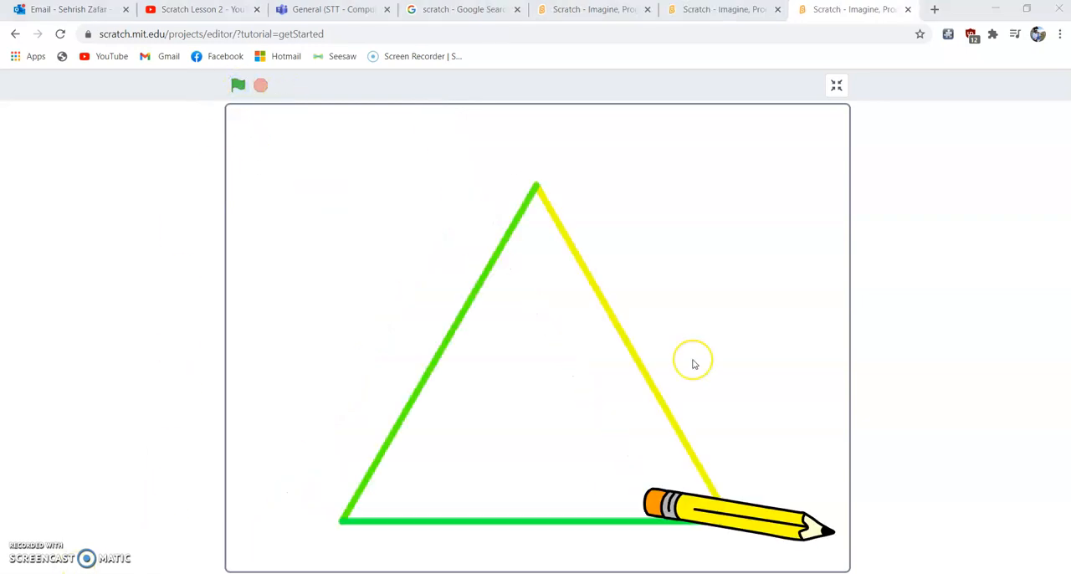
mouse_move(857, 159)
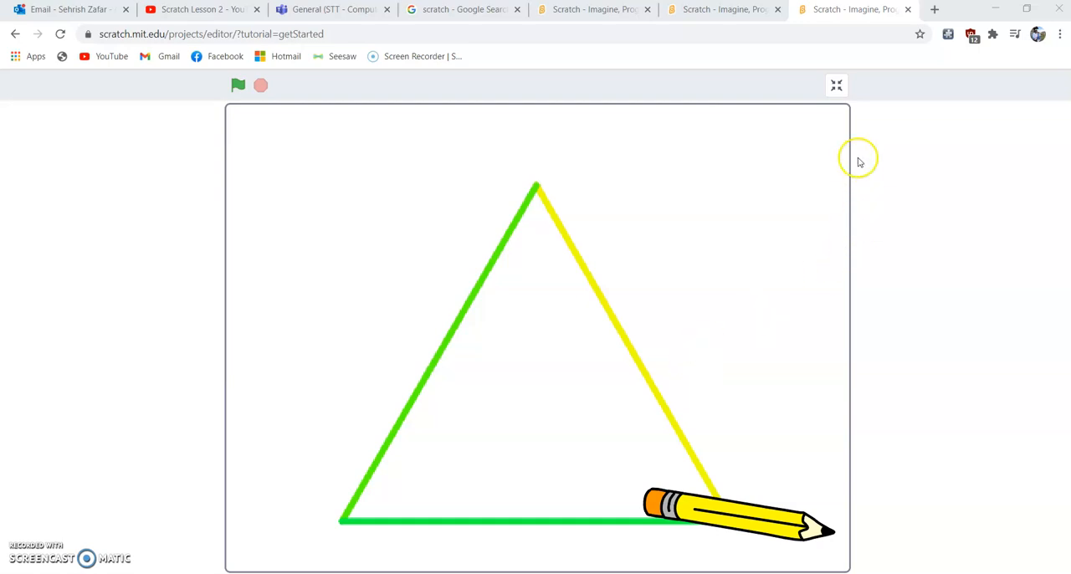
mouse_move(542, 189)
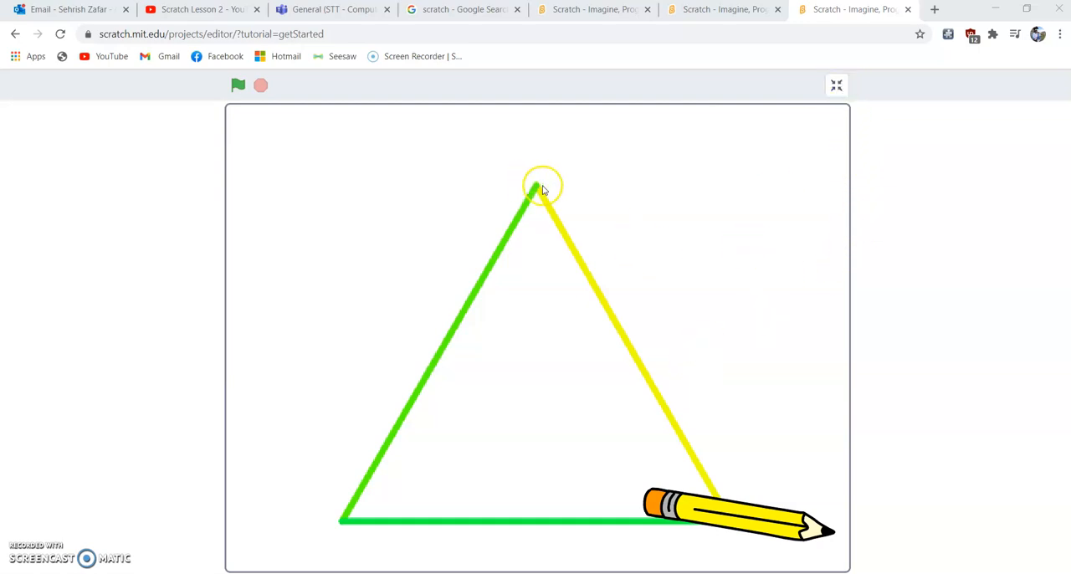
mouse_move(613, 560)
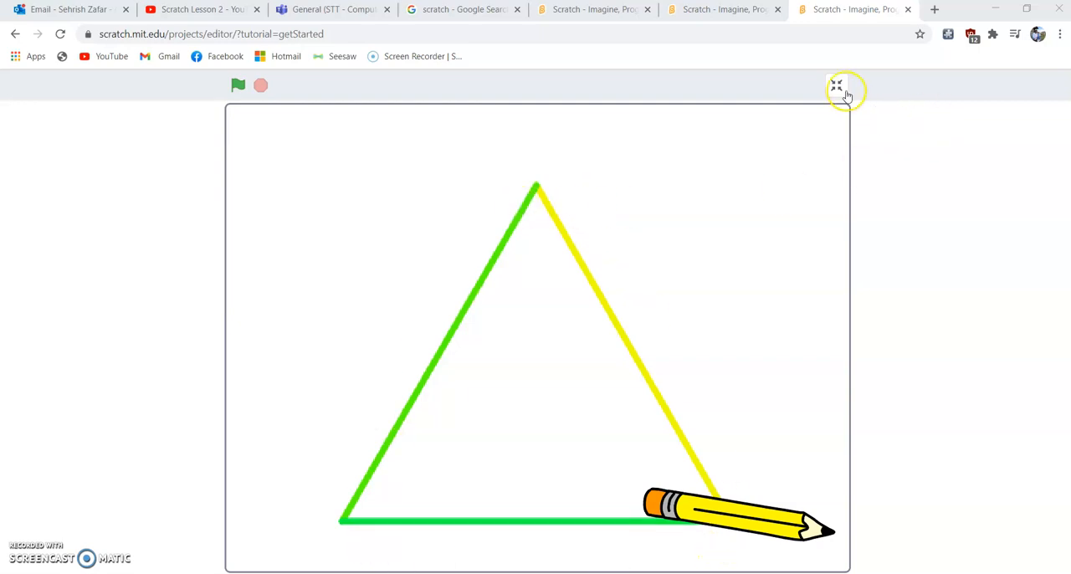
left_click(837, 85)
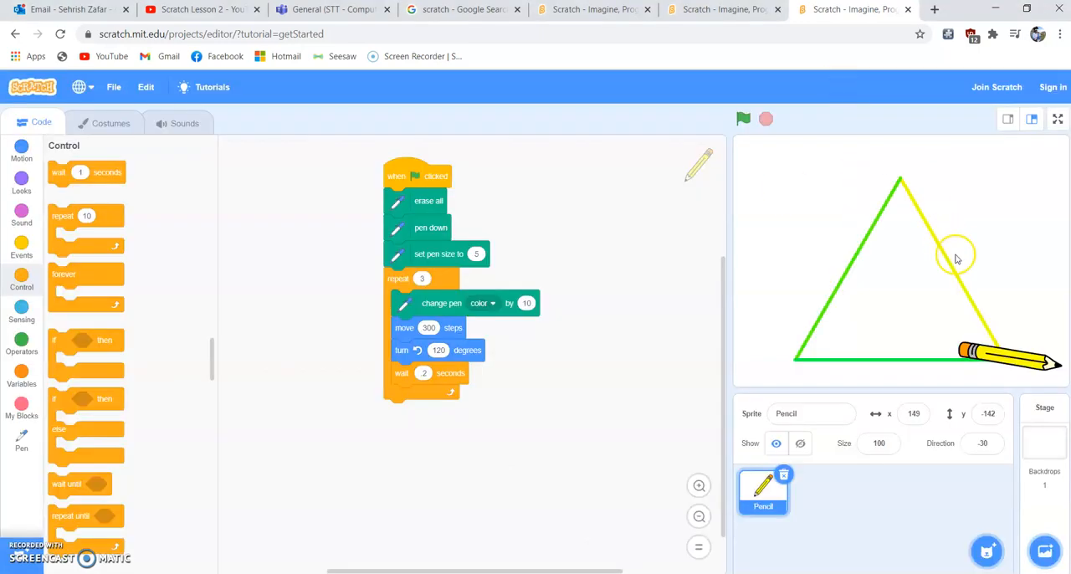
mouse_move(601, 404)
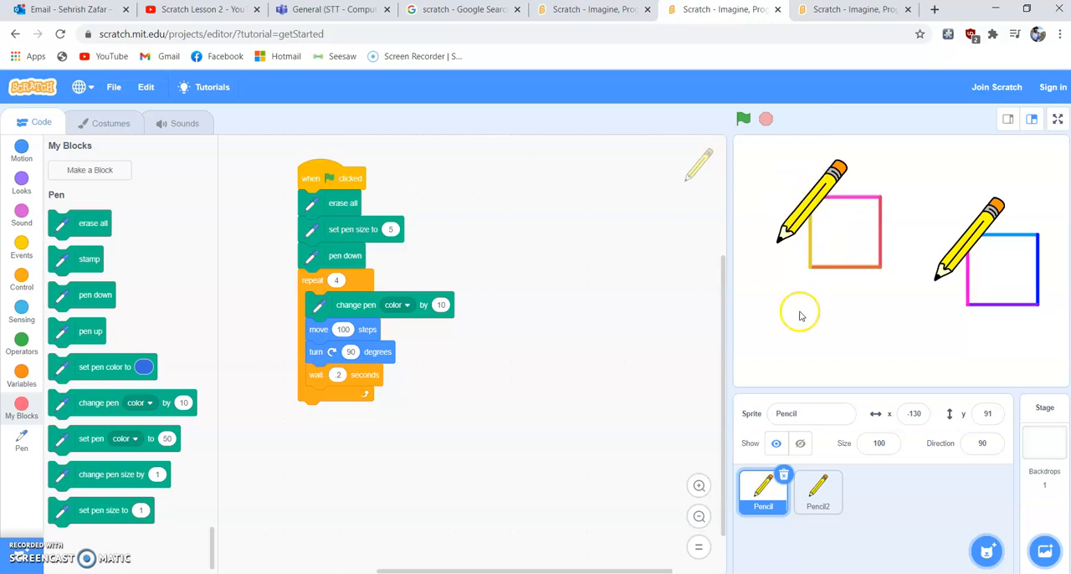
mouse_move(902, 271)
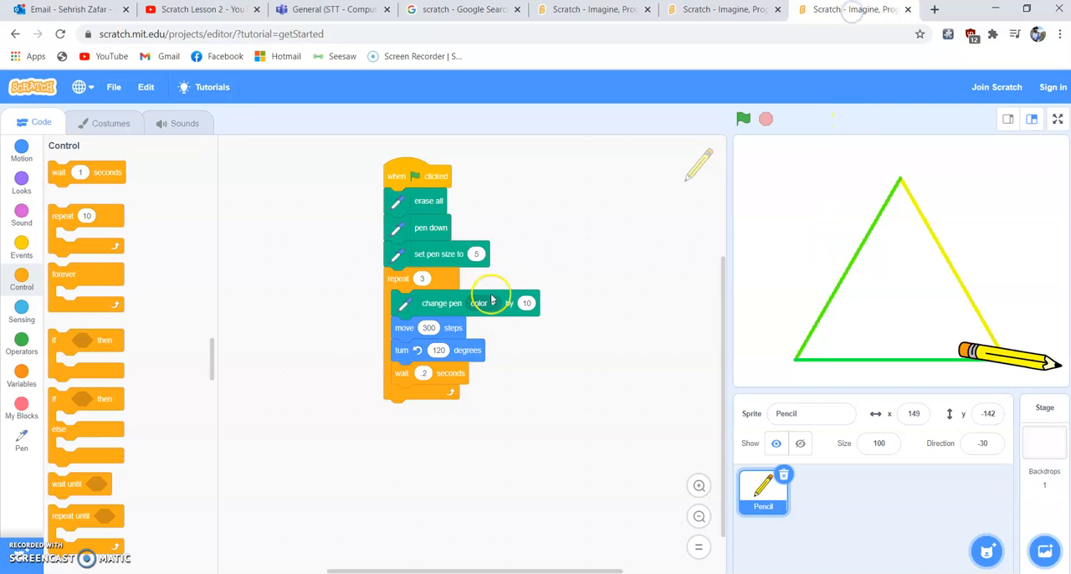
mouse_move(390, 479)
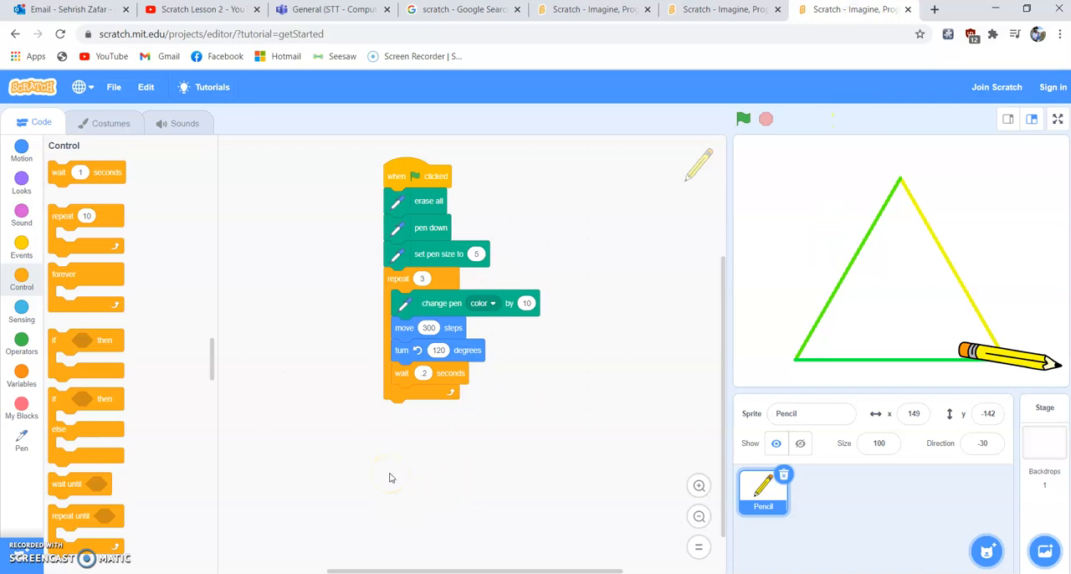